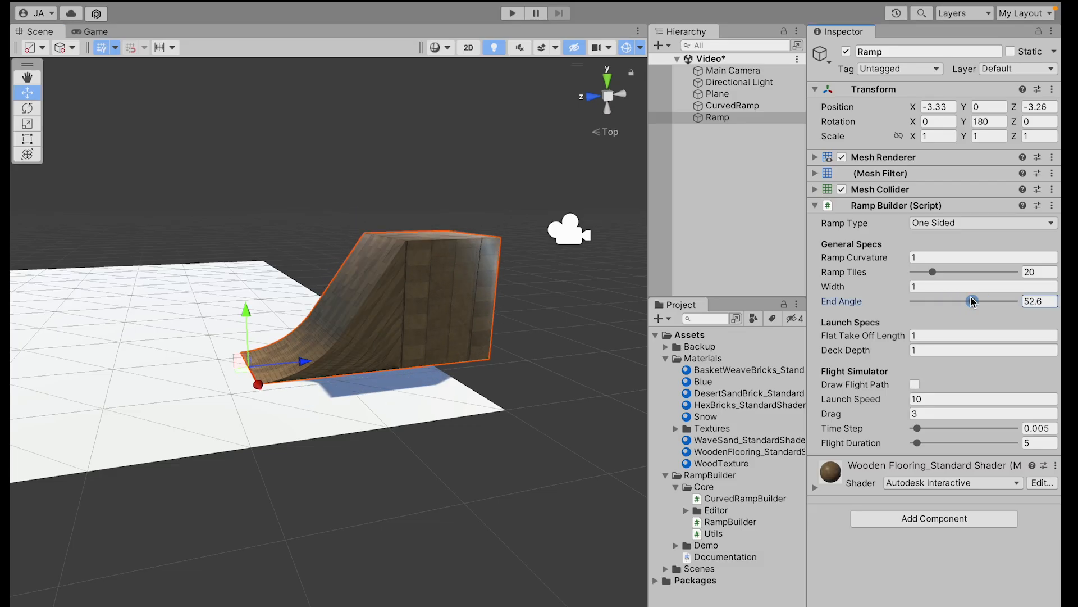
Steepen the wooden ramp's End Angle to about 52.6 and show the UV-mapped demo ramps.
drag(933, 272, 934, 272)
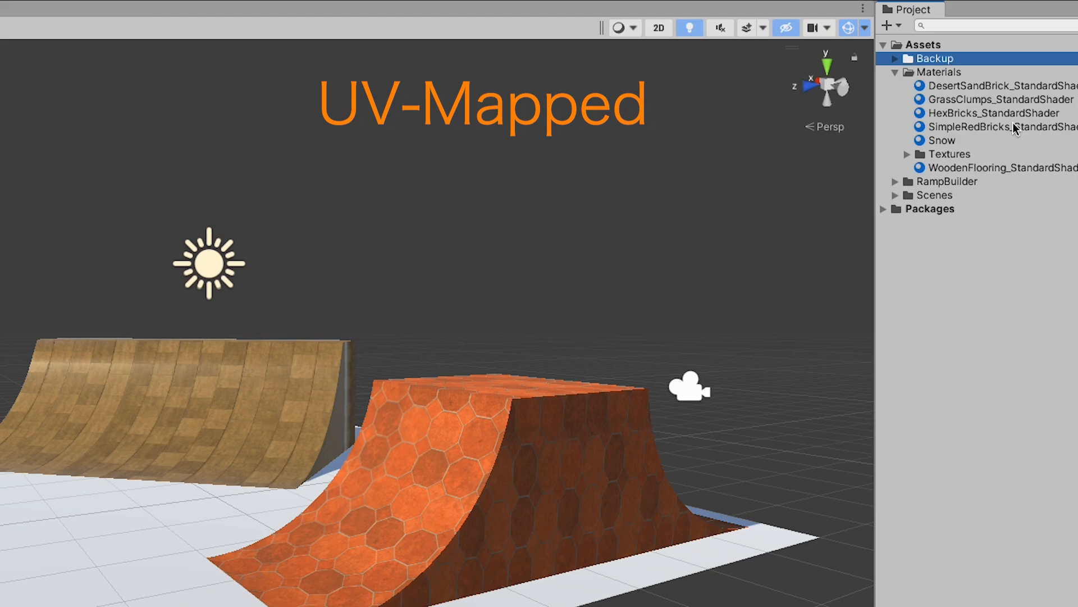
click(521, 8)
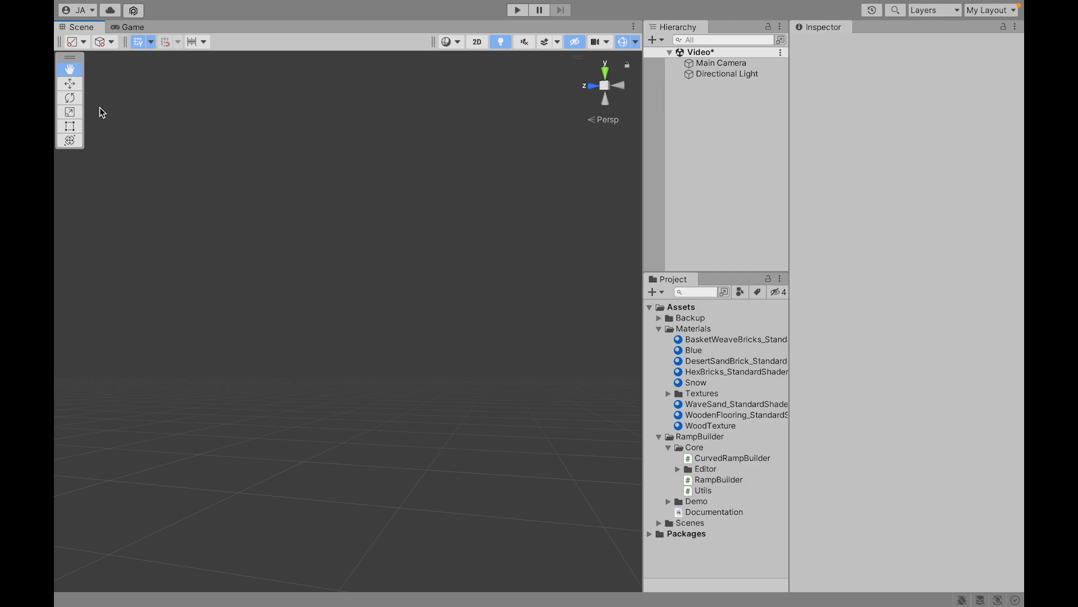
mouse_move(318, 244)
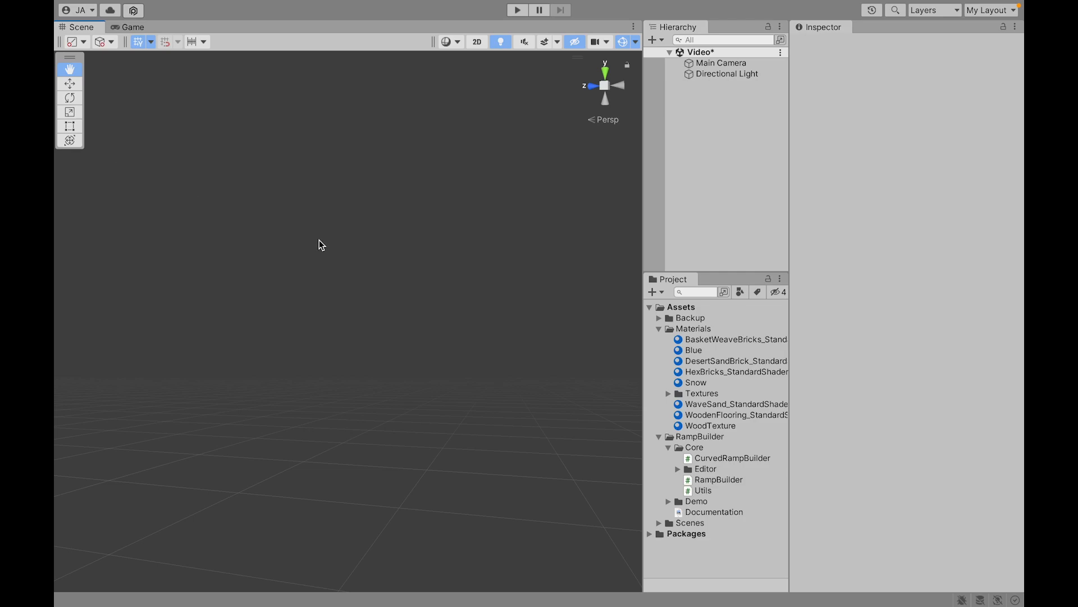
Add a 3D Plane to the Hierarchy and start a new empty GameObject.
click(660, 328)
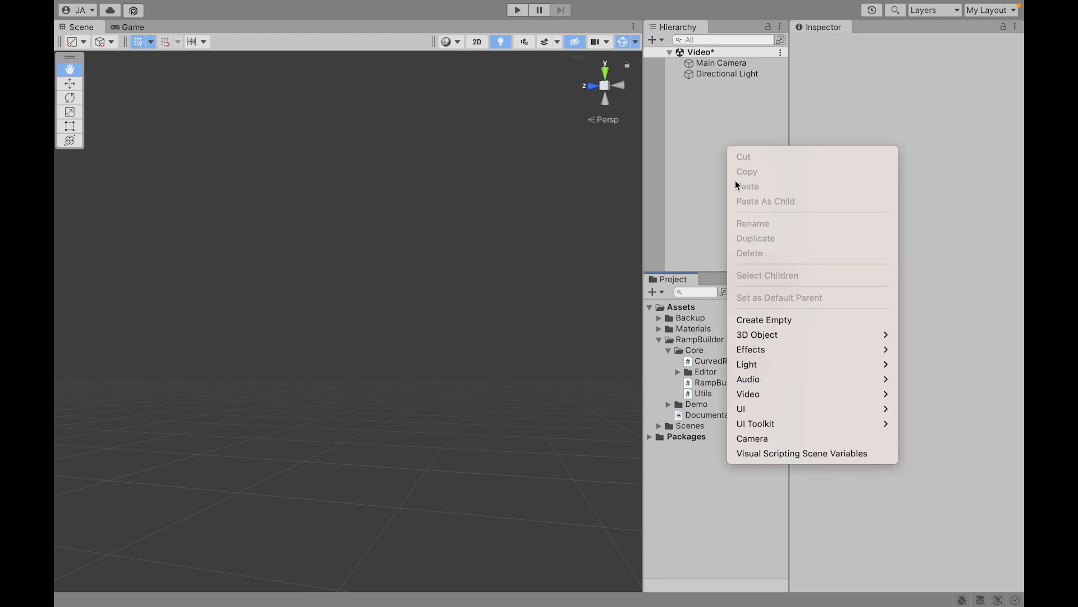
mouse_move(756, 334)
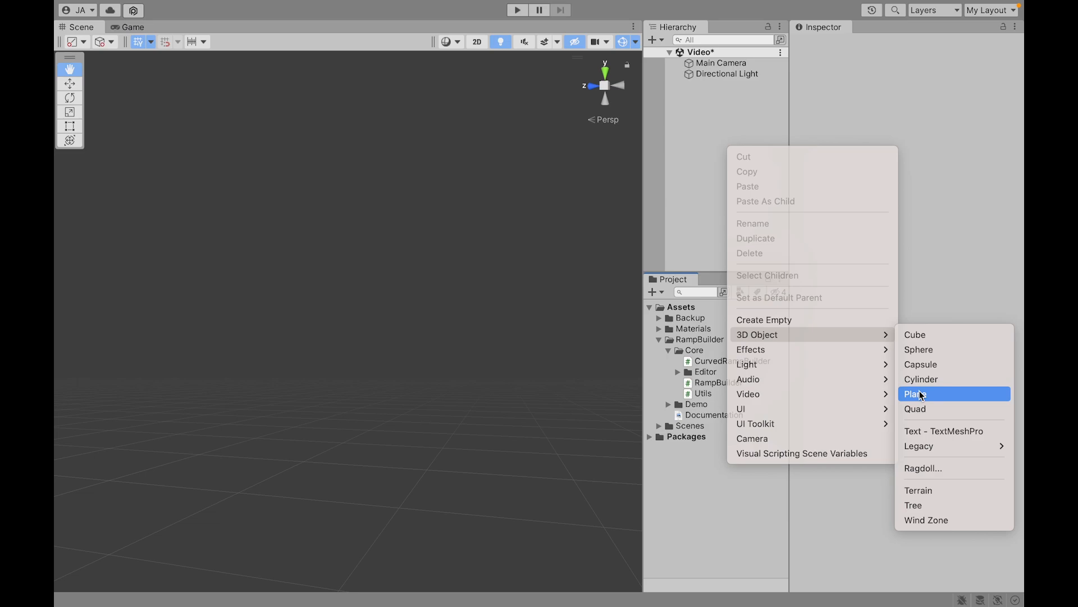
click(914, 393)
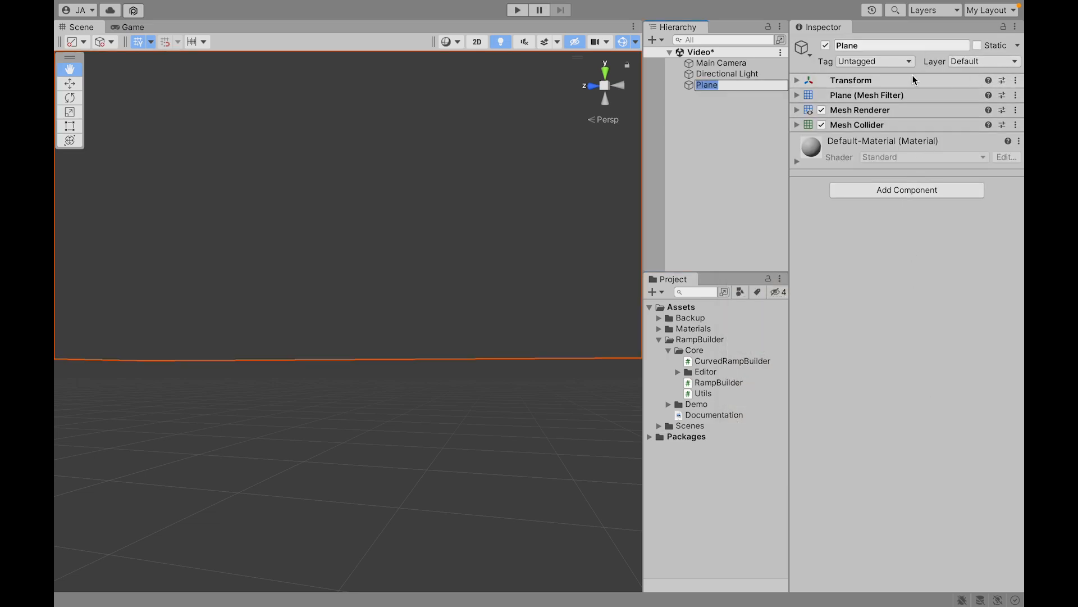
click(796, 80)
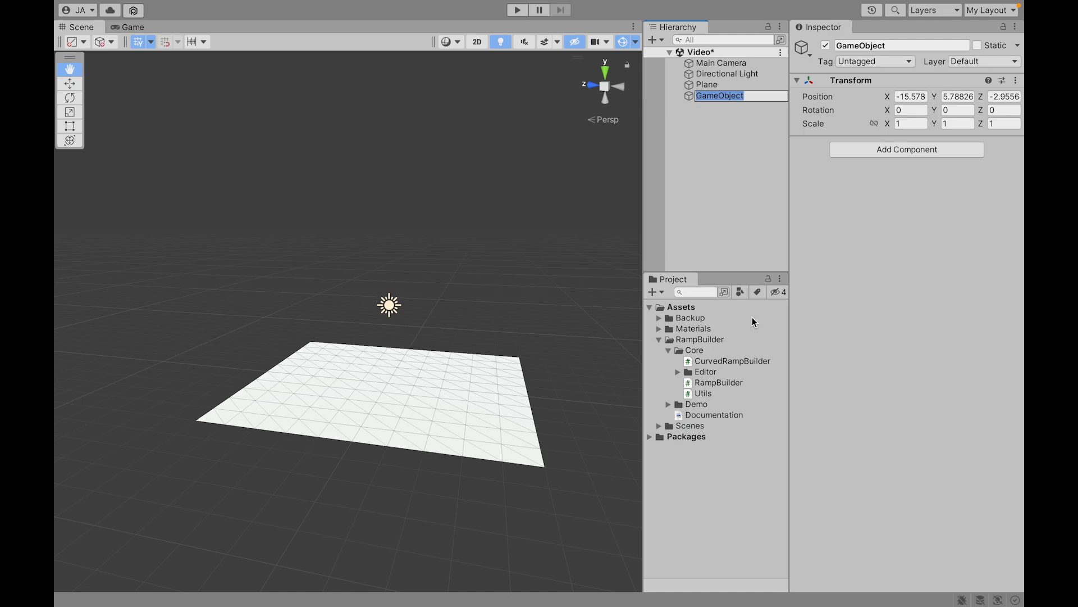
Name the object 'Ramp', add the Ramp Builder component, reset its Transform to origin and show the materials.
text(Ramp)
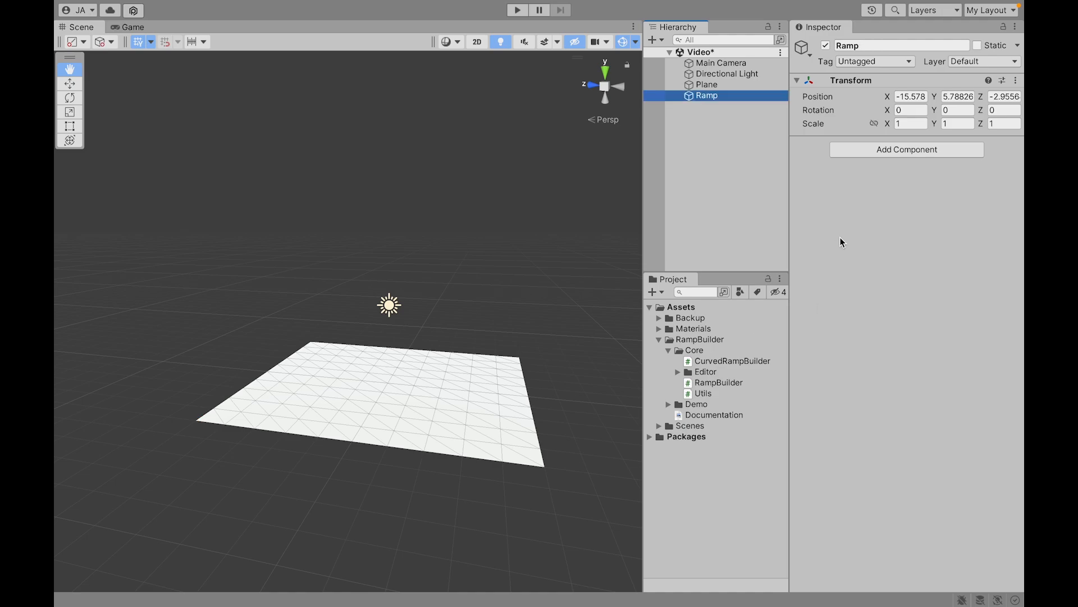
click(906, 149)
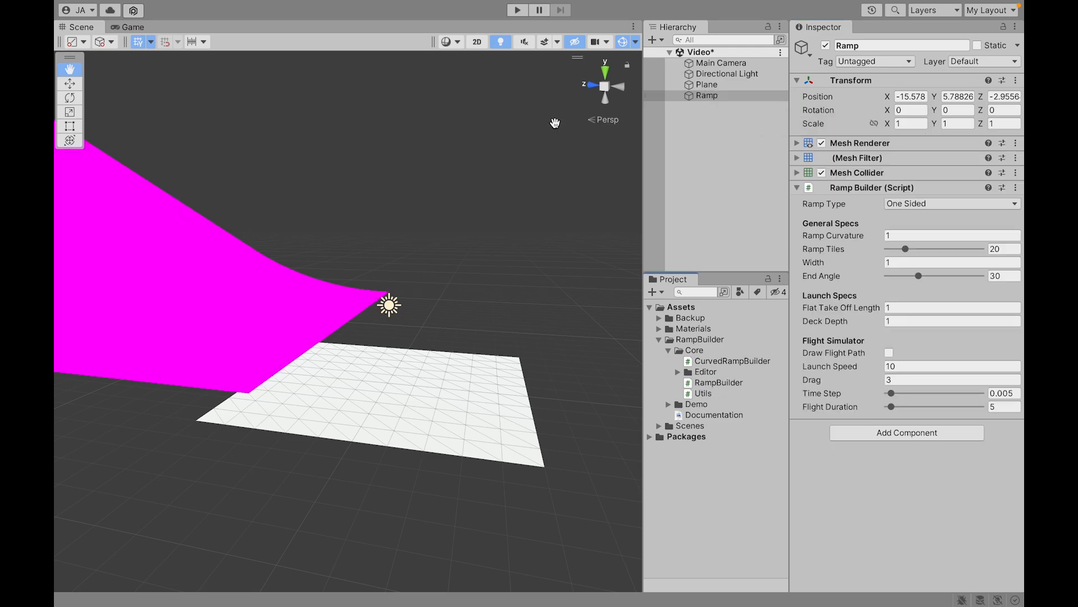
click(1015, 81)
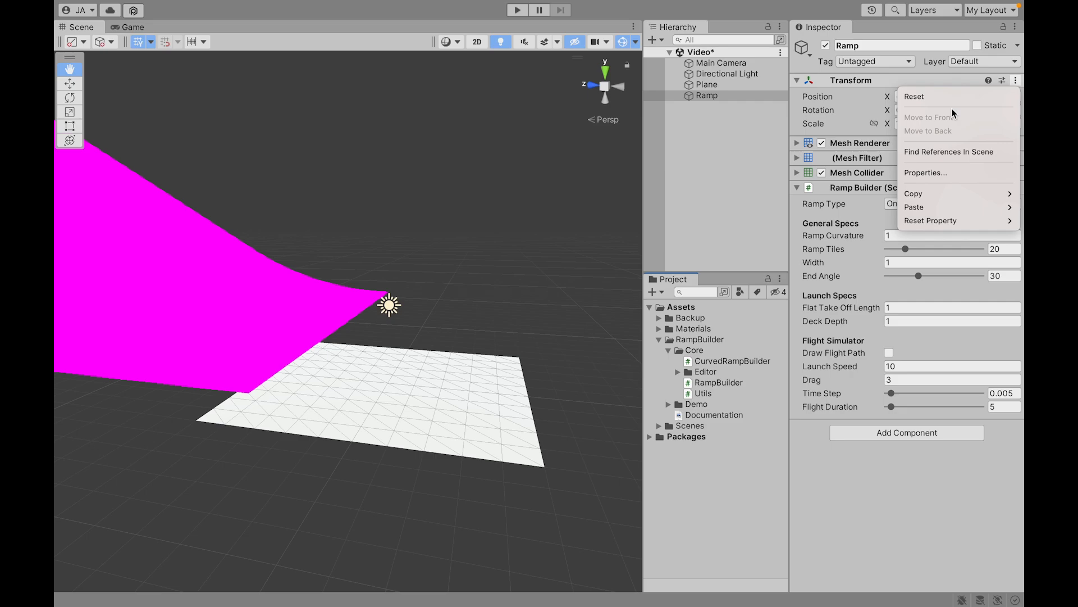
click(916, 97)
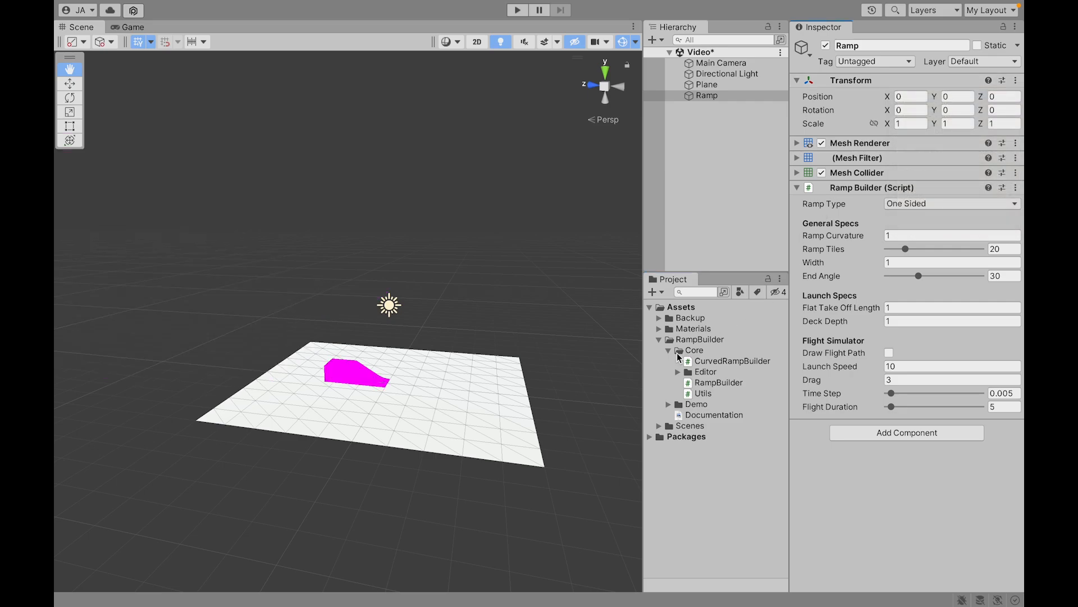
click(694, 351)
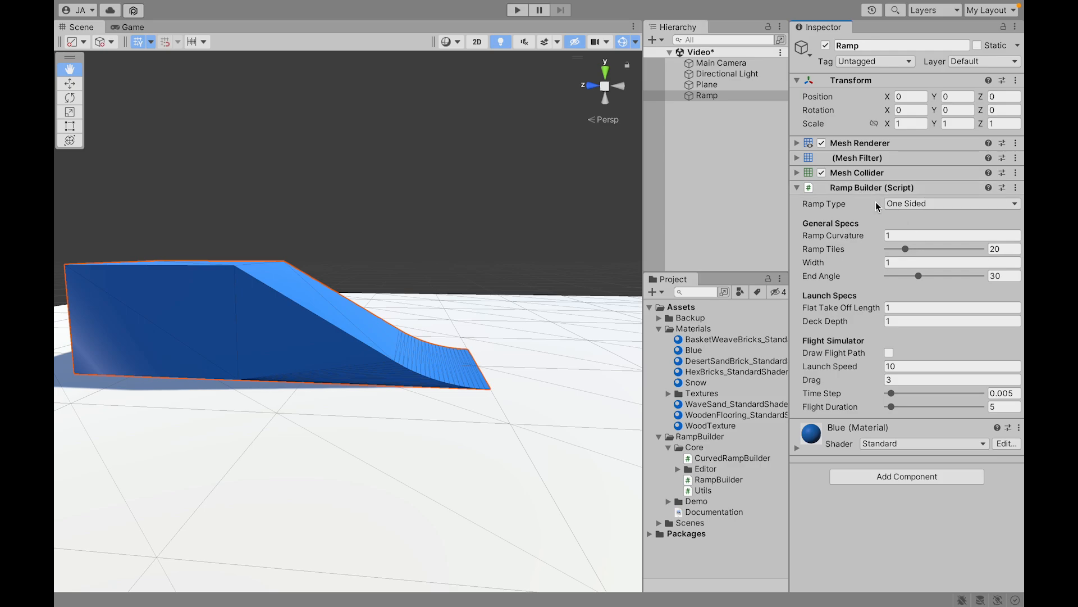
mouse_move(680, 288)
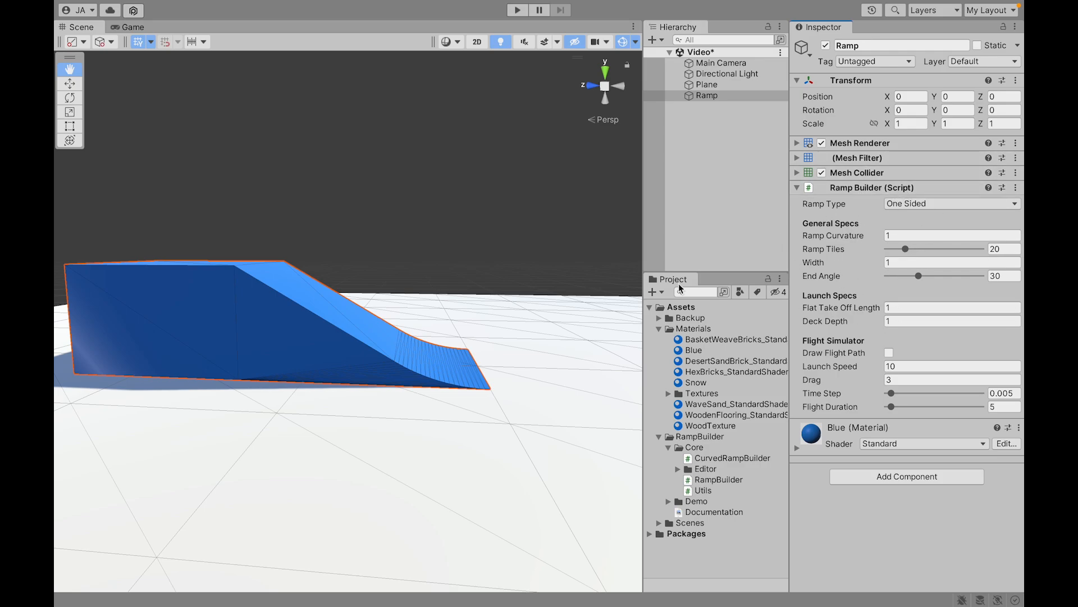
Set Flat Take Off Length to 0 and check the available Ramp Types.
click(952, 308)
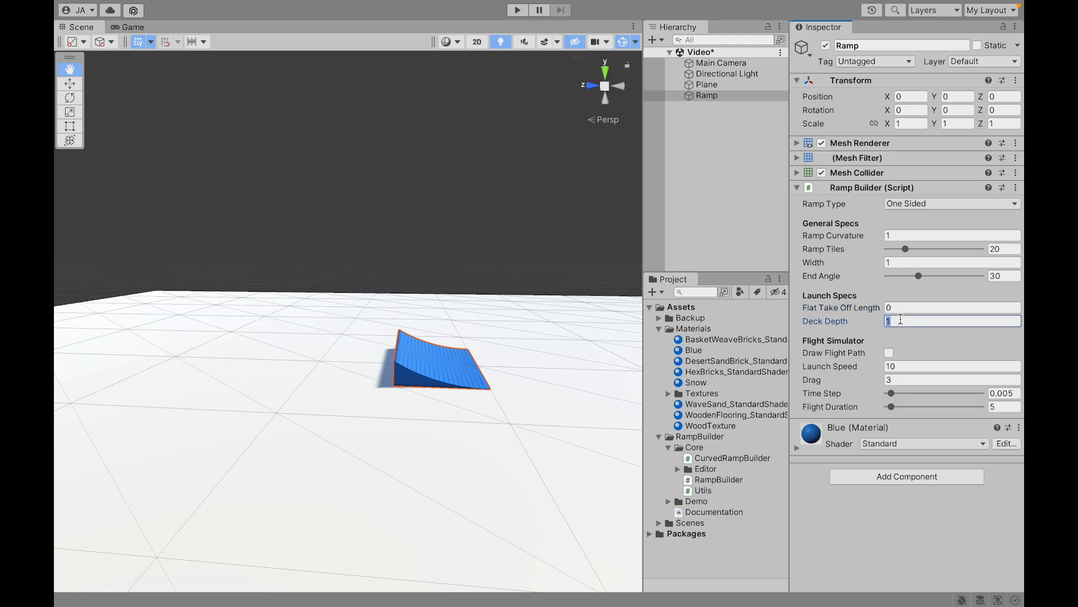
text(0)
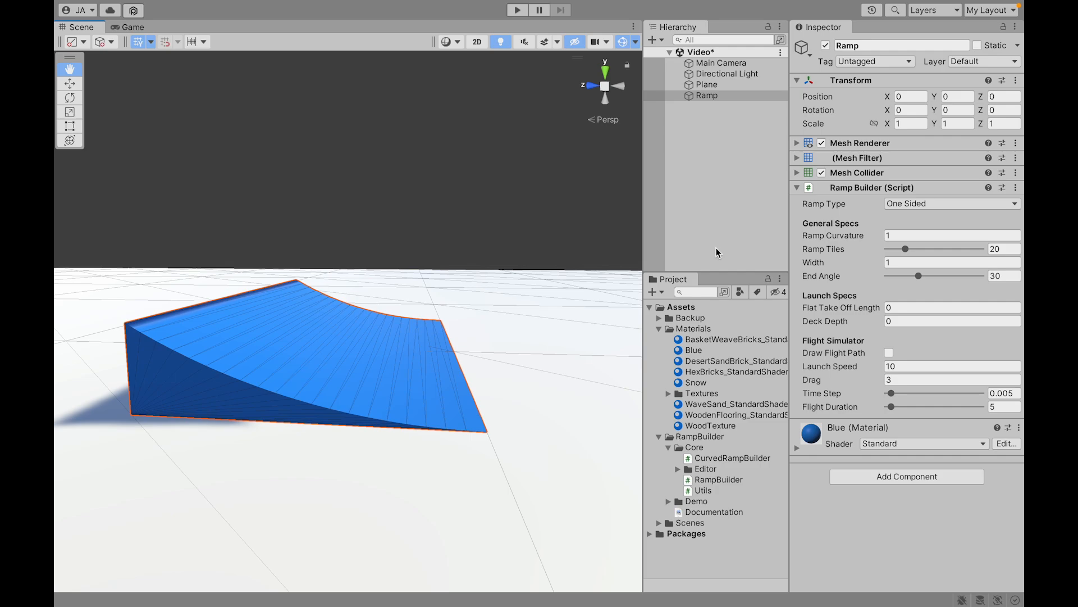
mouse_move(832, 212)
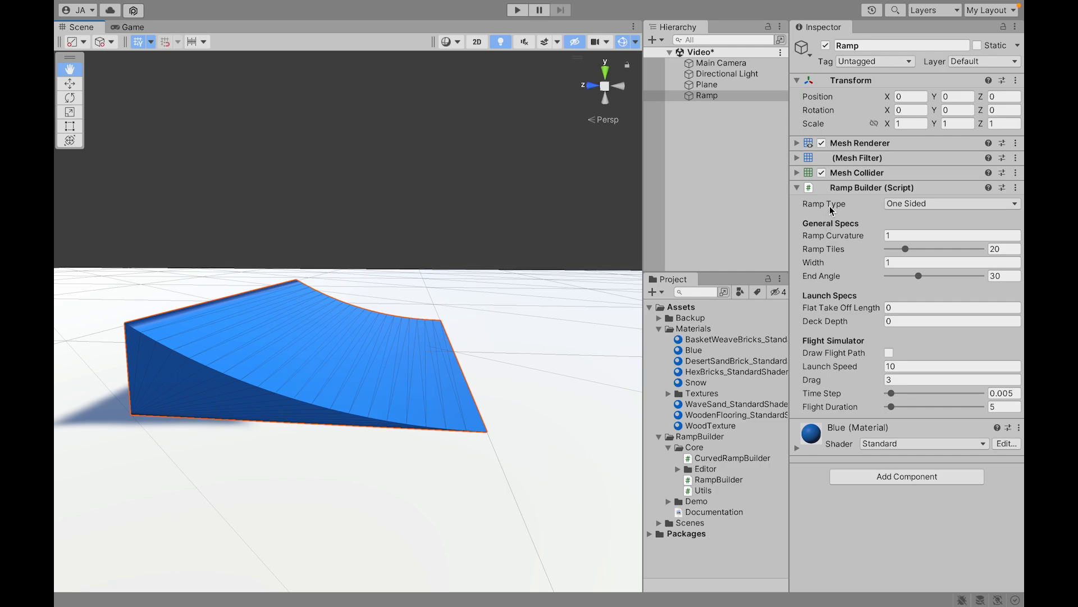
click(952, 203)
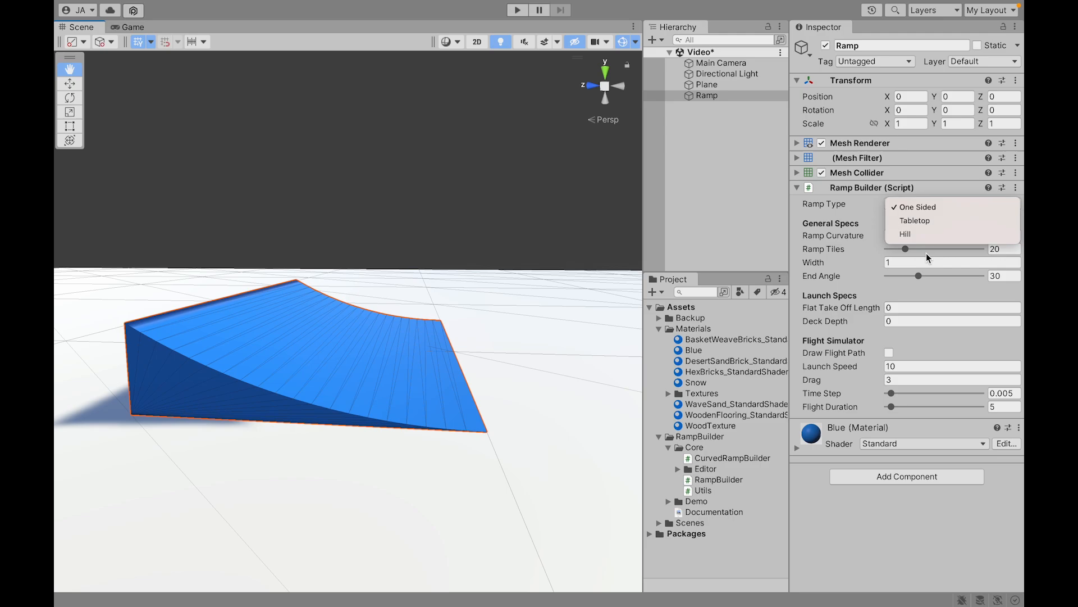
mouse_move(914, 220)
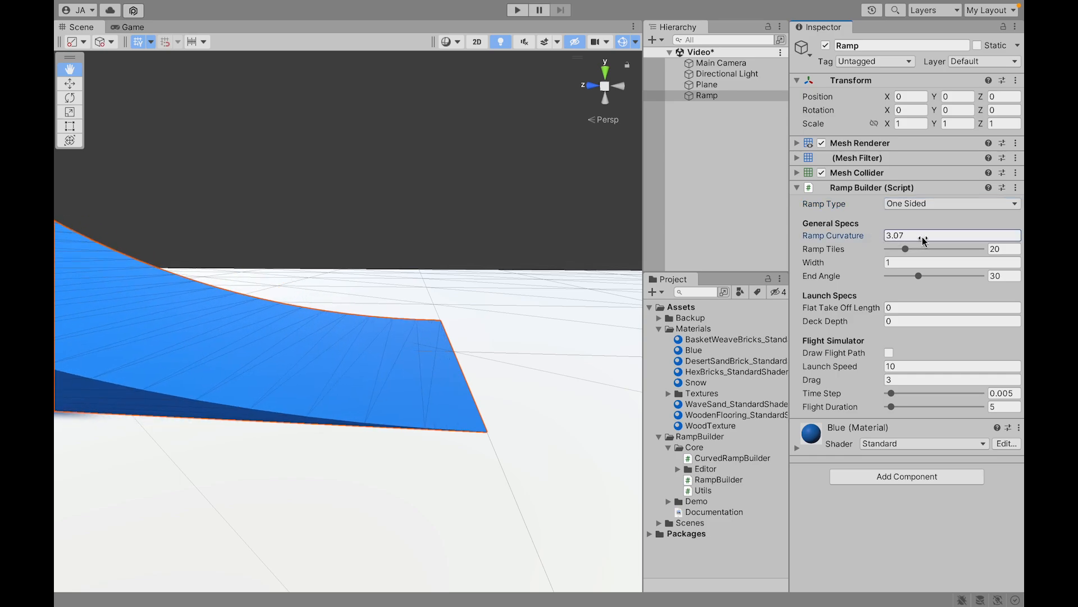
Set Ramp Curvature to 1.91 and slide Ramp Tiles through 83 and 15 to 24.
drag(935, 235, 921, 234)
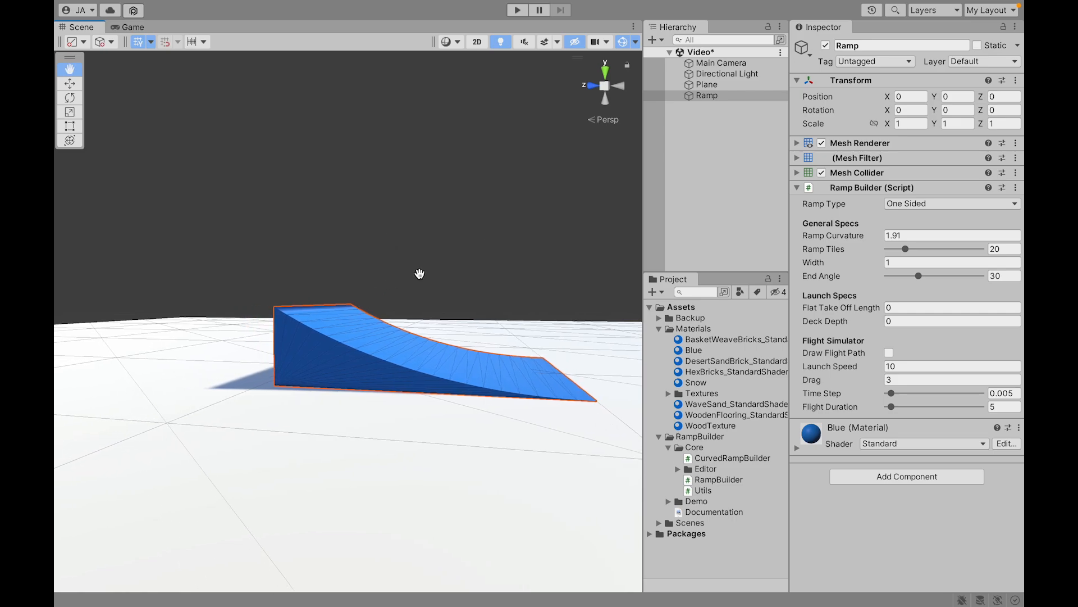
drag(906, 248, 963, 248)
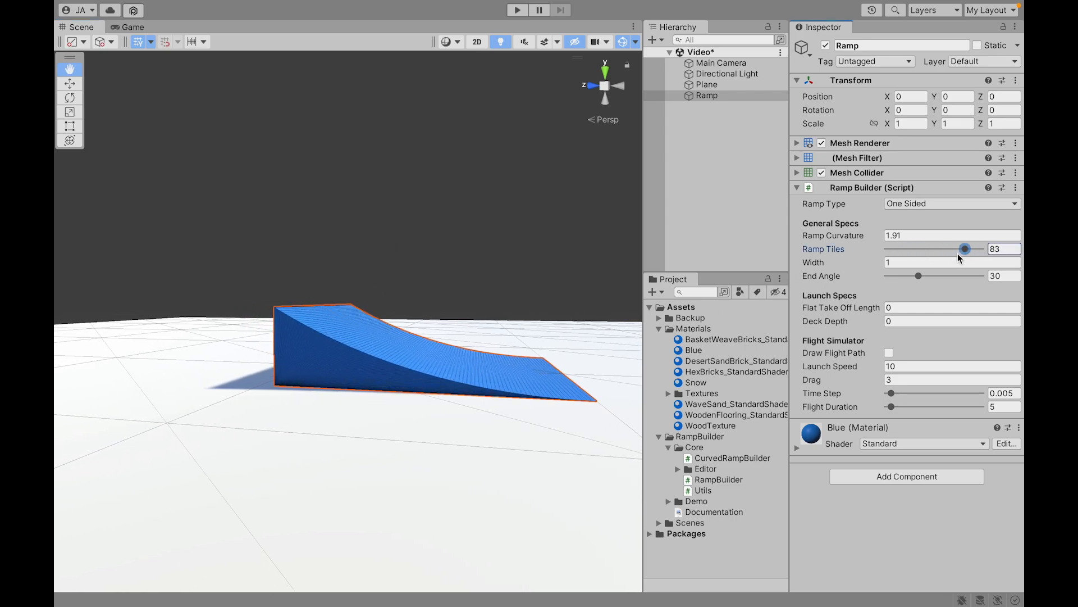
drag(964, 248, 888, 248)
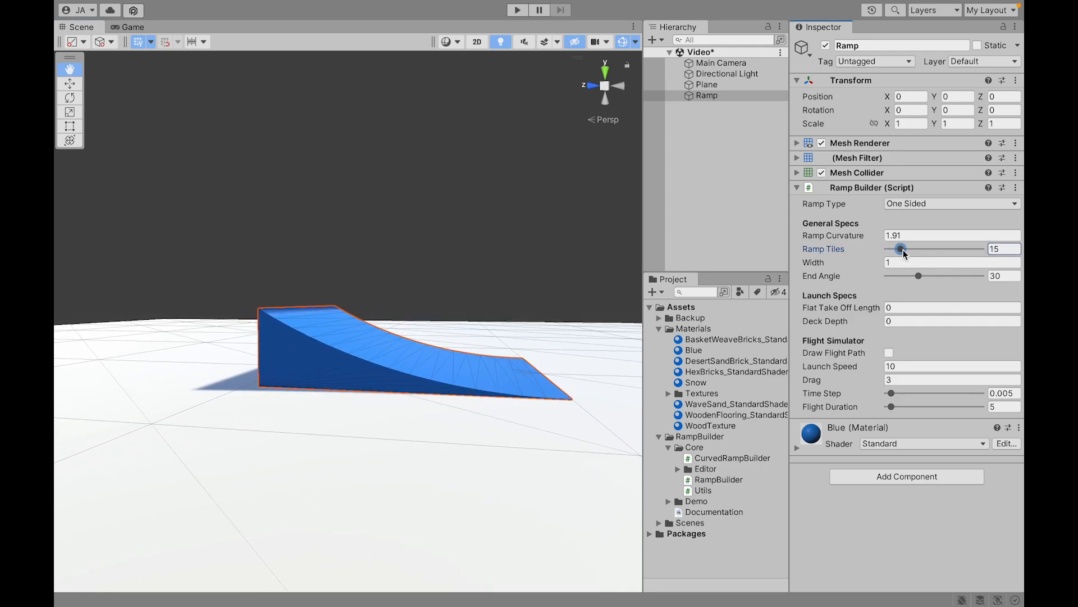
drag(902, 249, 909, 248)
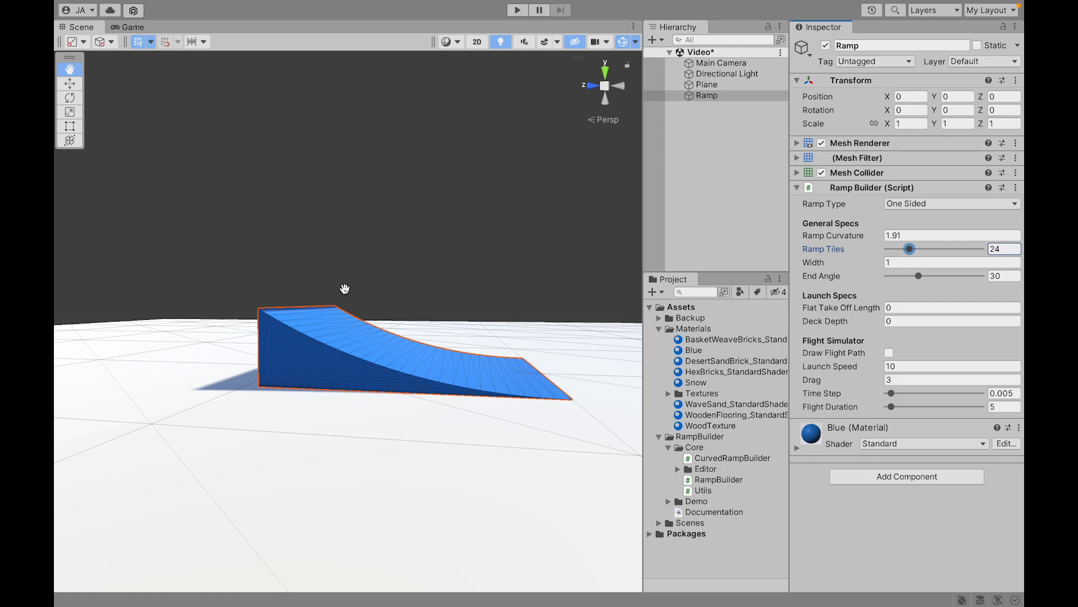
mouse_move(847, 284)
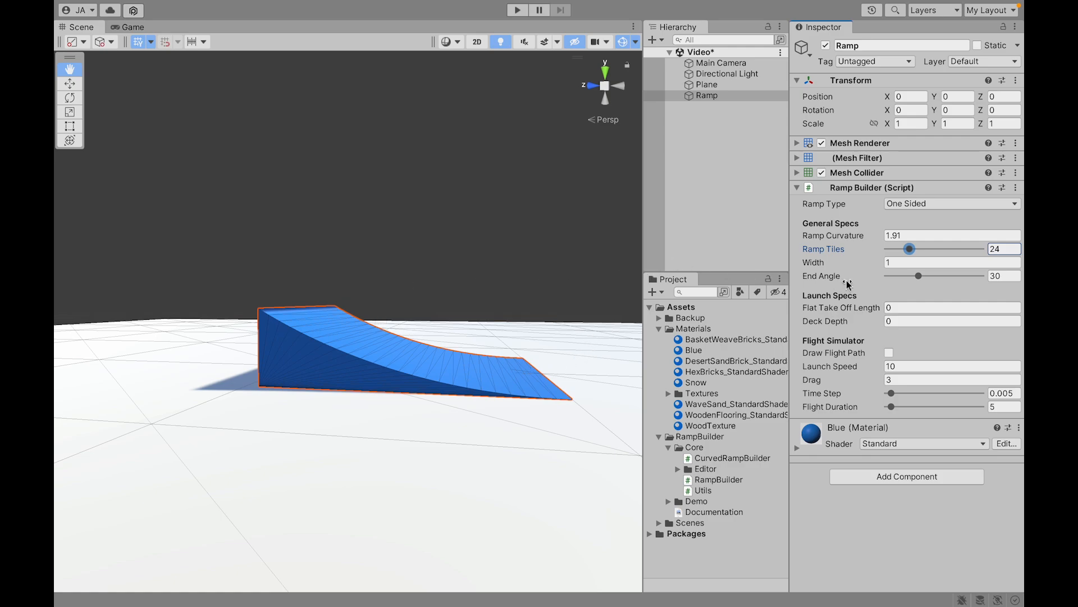
Raise End Angle to 62.3, drop Ramp Tiles to 1, then smooth with 43 tiles.
drag(917, 275, 949, 275)
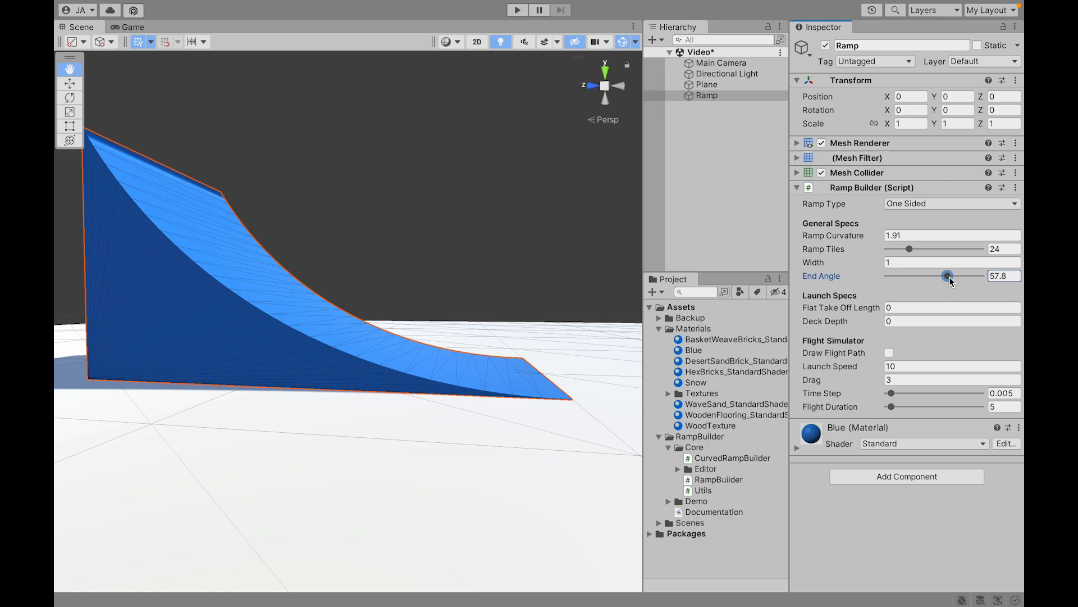
drag(949, 276, 954, 276)
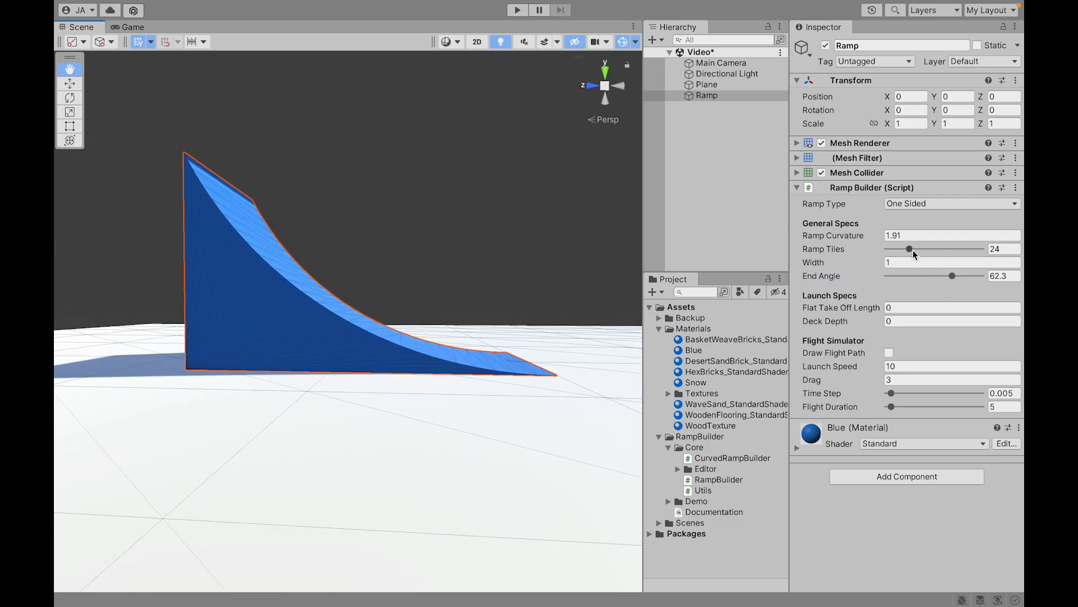
drag(908, 248, 888, 249)
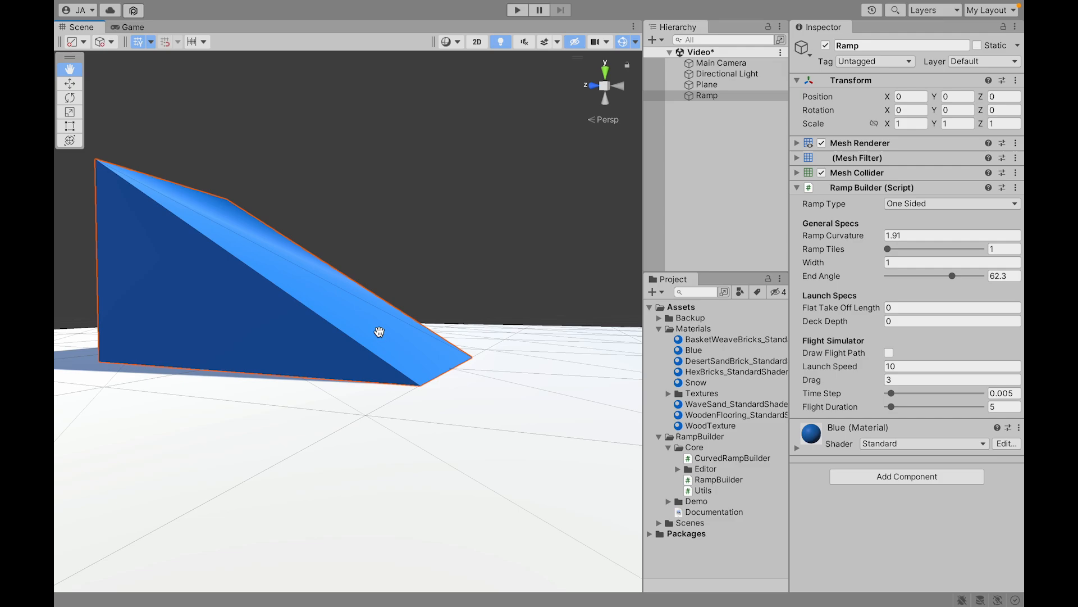
mouse_move(391, 260)
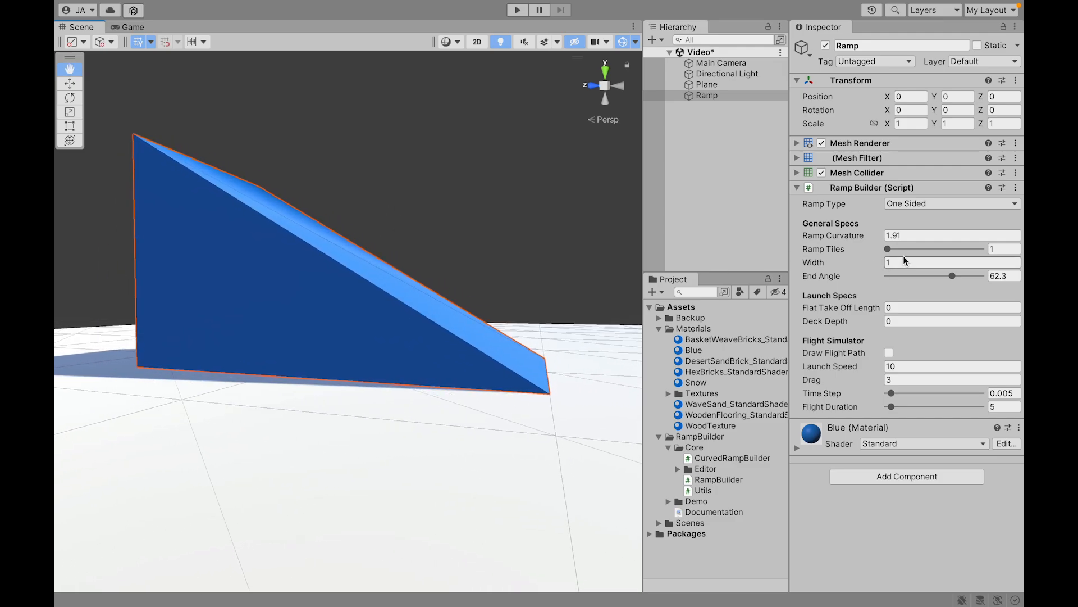
drag(887, 249, 927, 248)
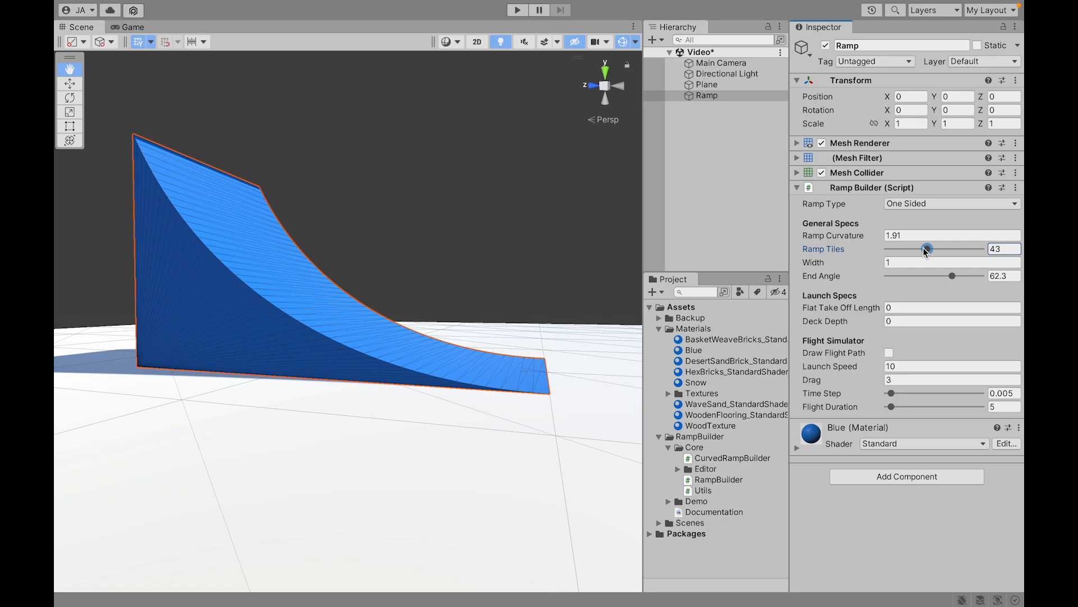
Slide Ramp Tiles from 1 up to 27 and steepen End Angle to about 72.
drag(924, 249, 887, 249)
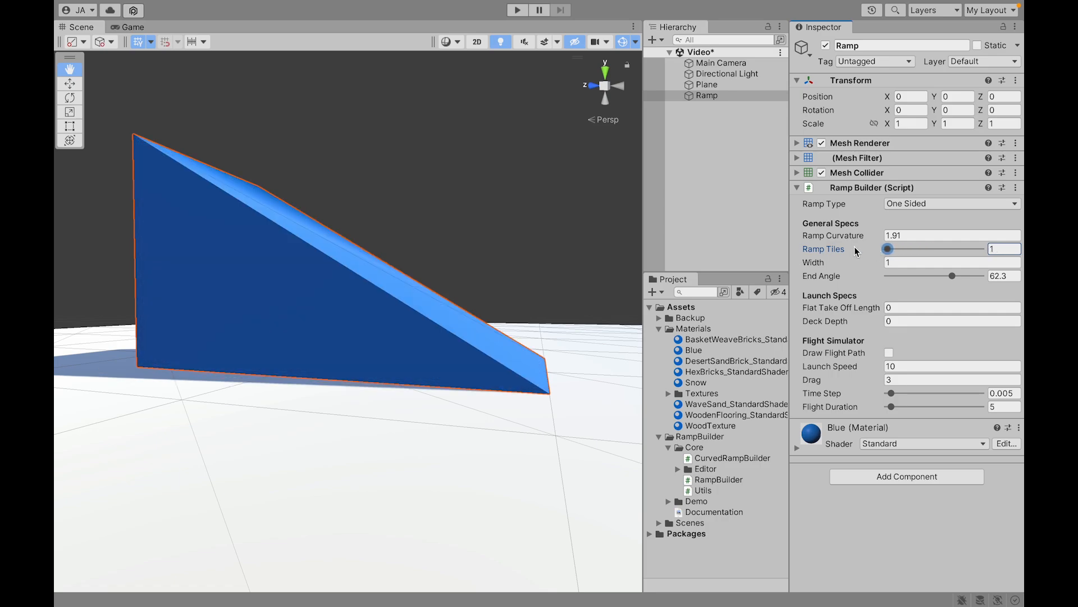
drag(887, 248, 912, 248)
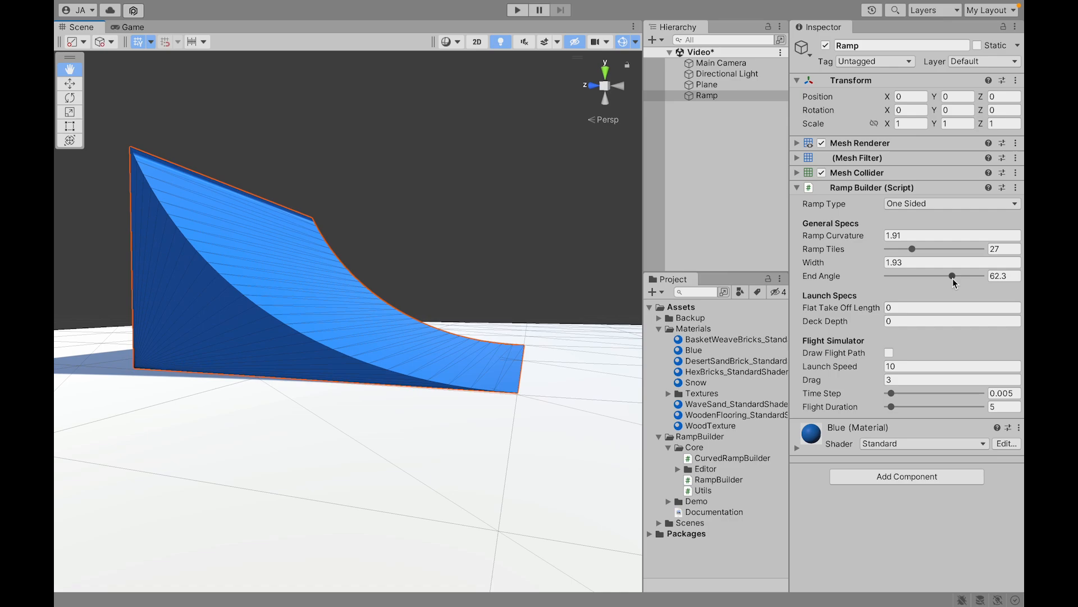
drag(952, 276, 962, 276)
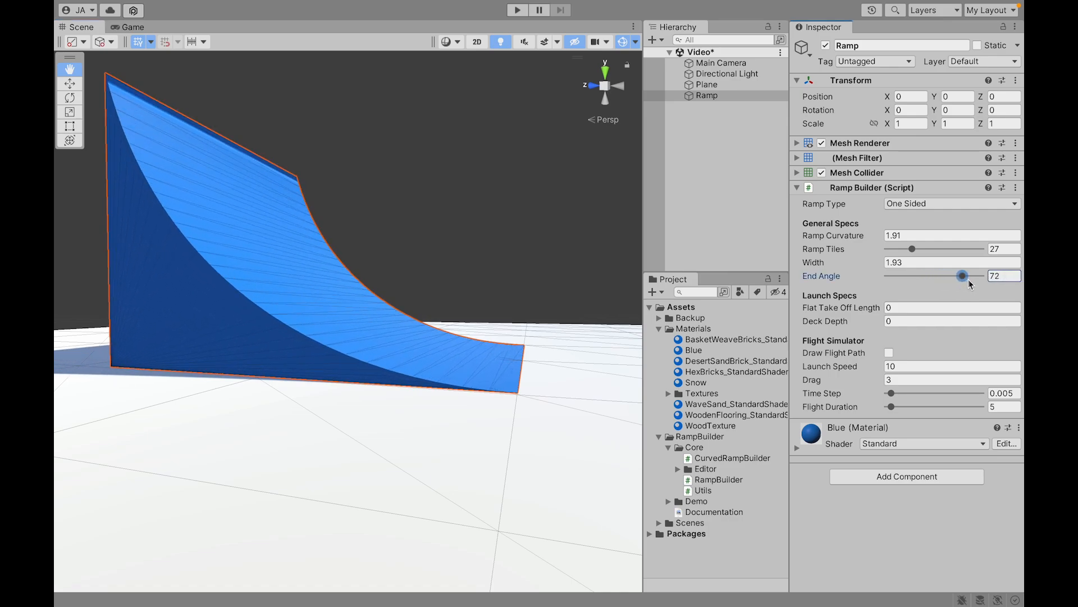
drag(962, 276, 976, 277)
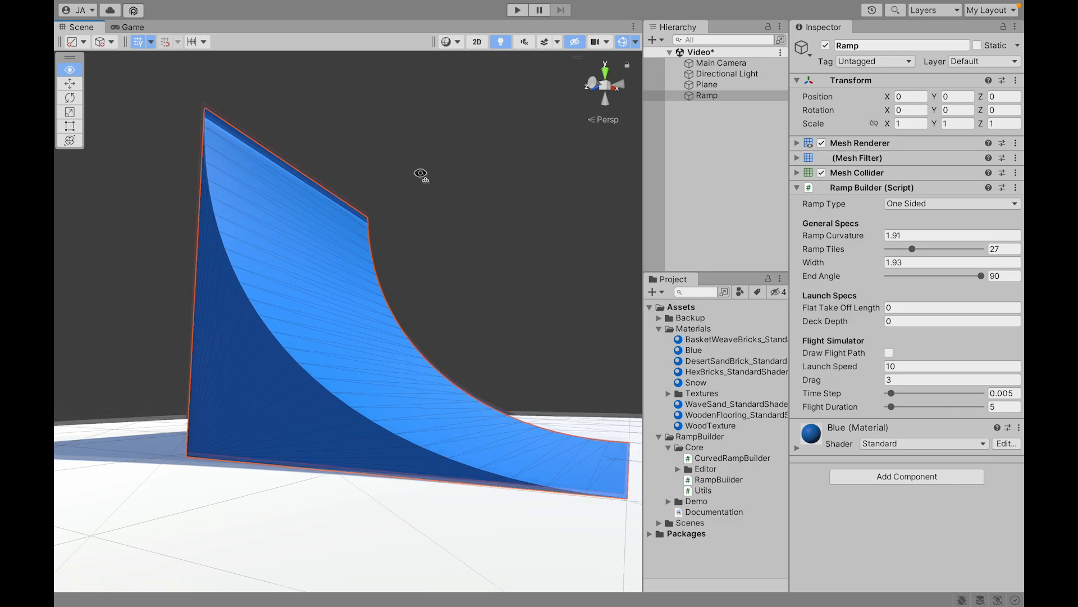
Set End Angle near 47, Flat Take Off Length to 1 and Deck Depth to 1.
text(47)
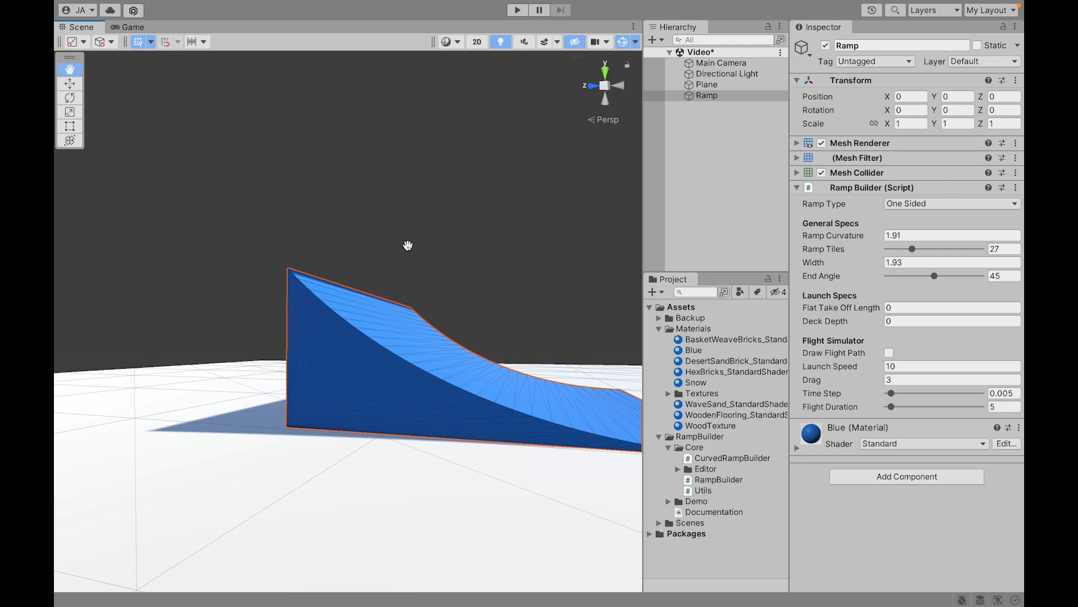
mouse_move(393, 286)
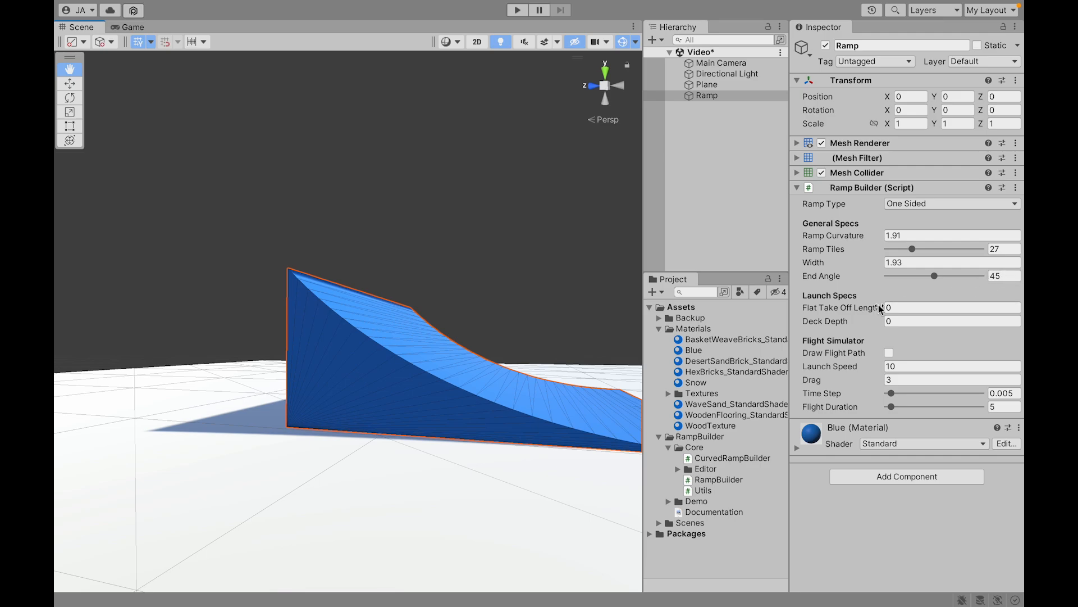
click(953, 308)
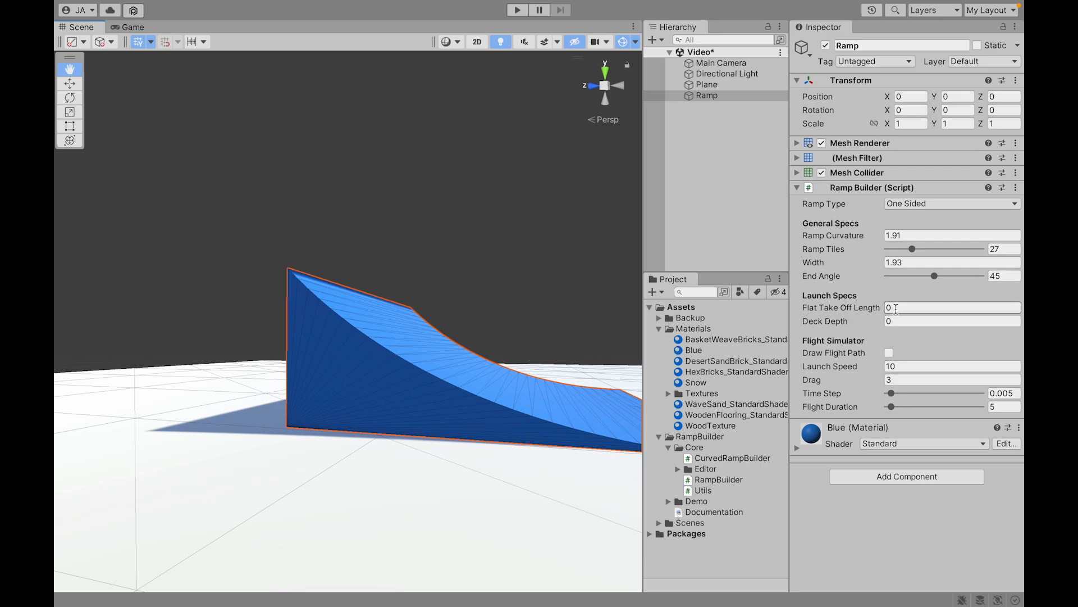
text(1)
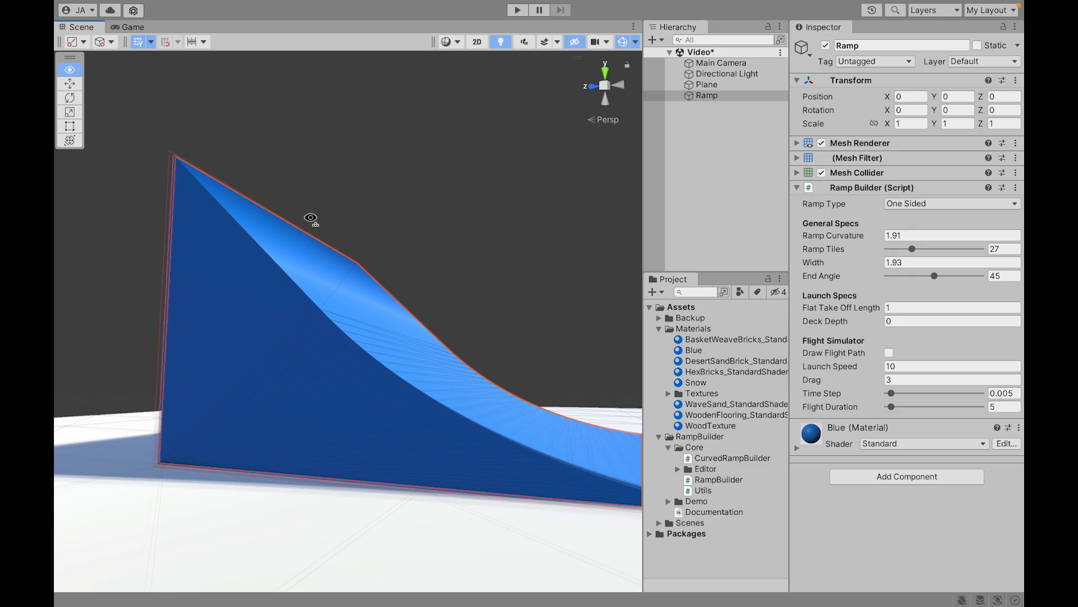
click(517, 10)
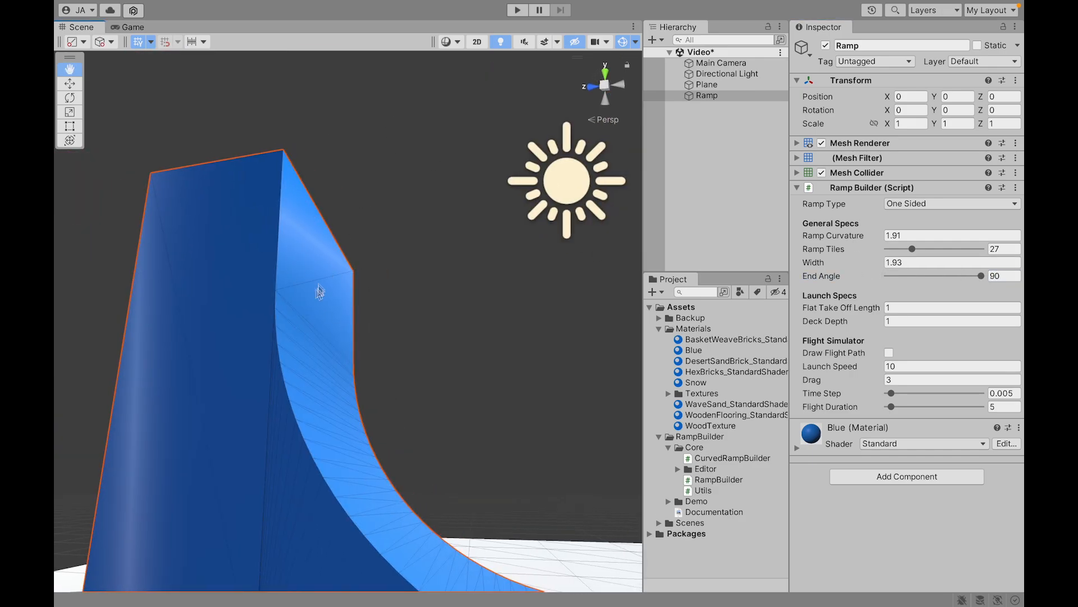
click(516, 10)
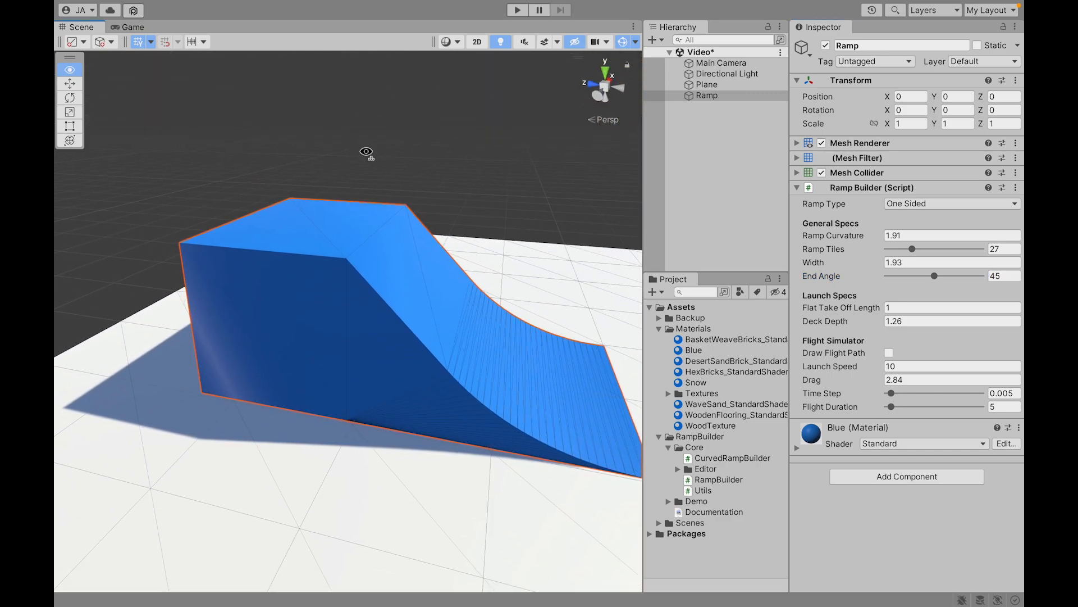
Enable Draw Flight Path and set the Drag value to 2.
click(889, 352)
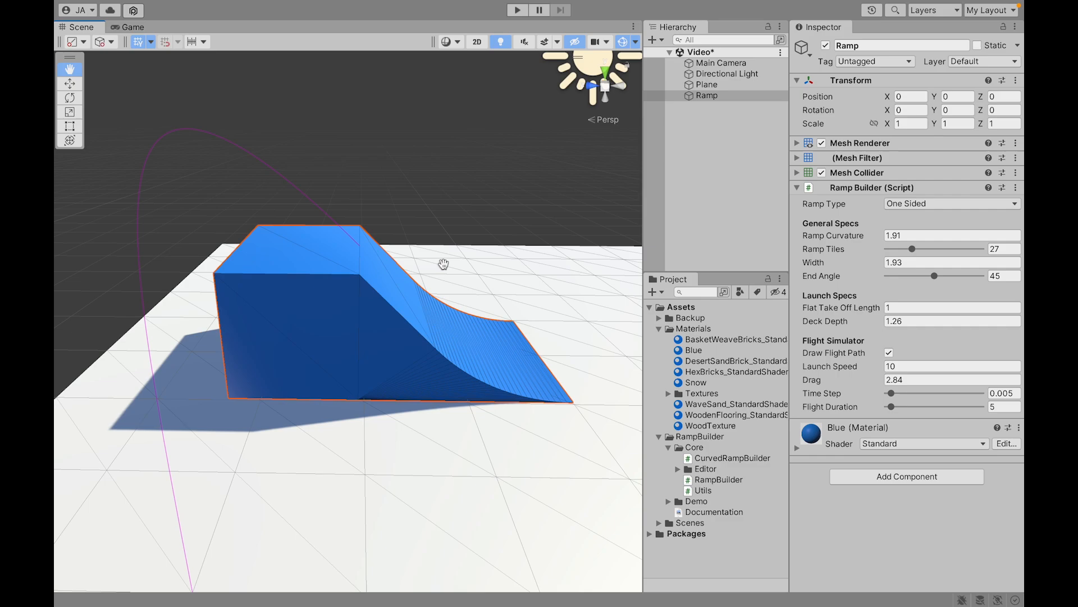
mouse_move(570, 354)
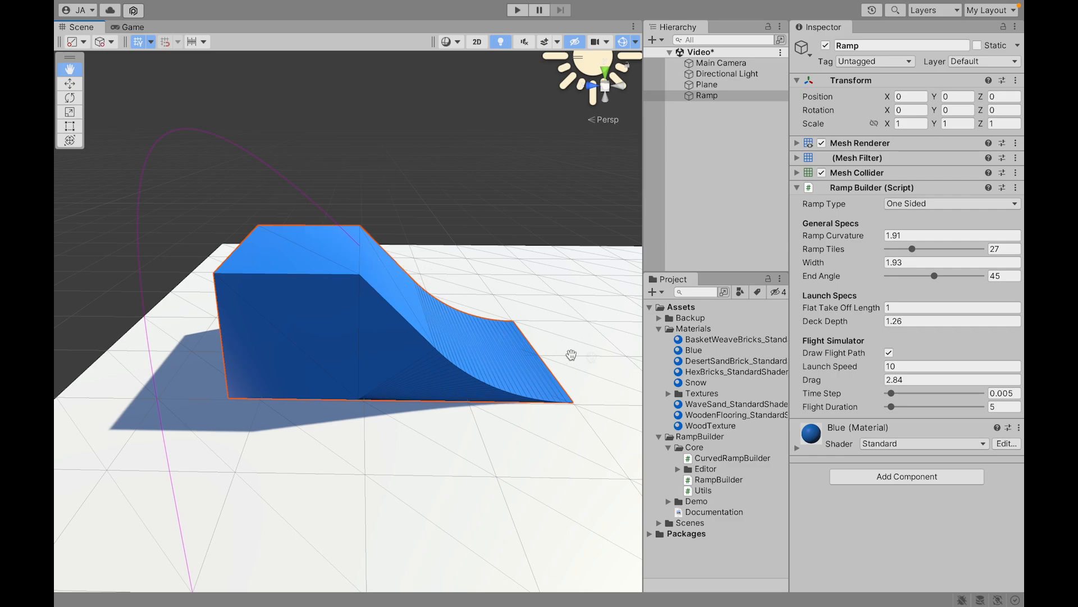
click(953, 379)
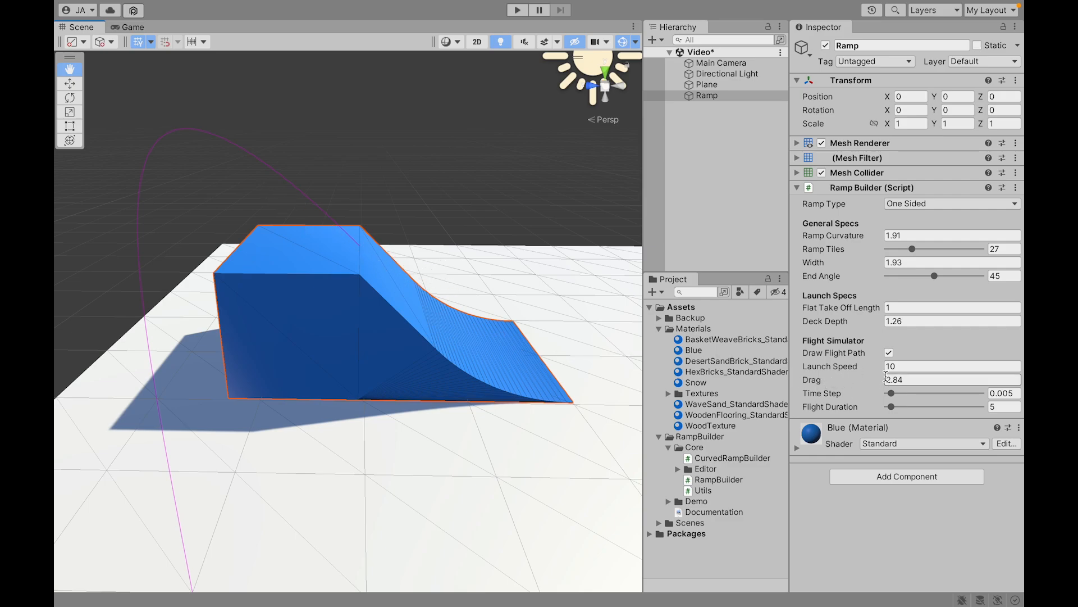
click(952, 365)
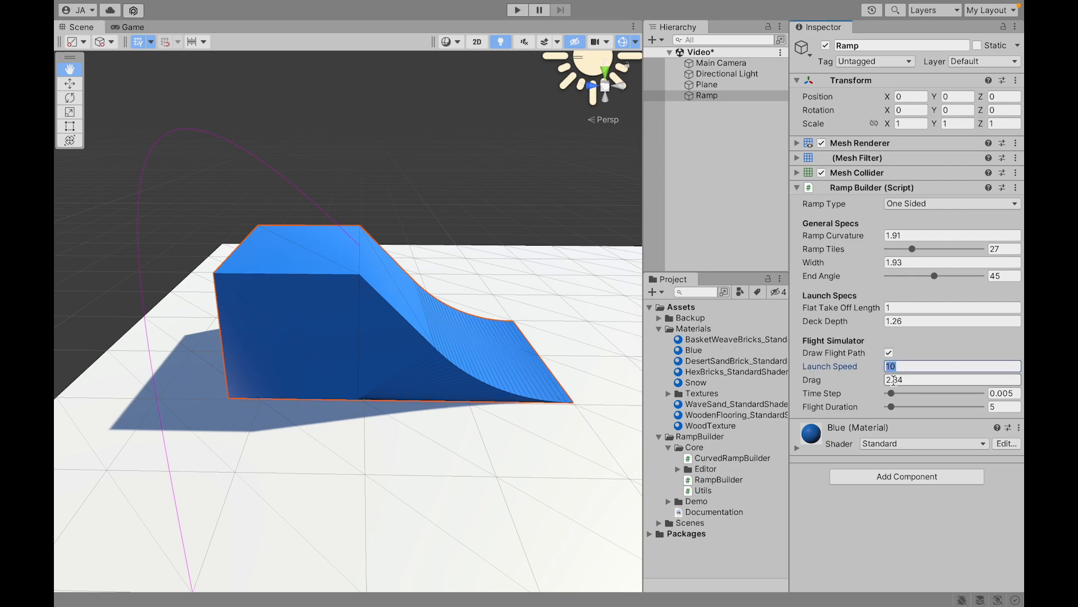
click(952, 379)
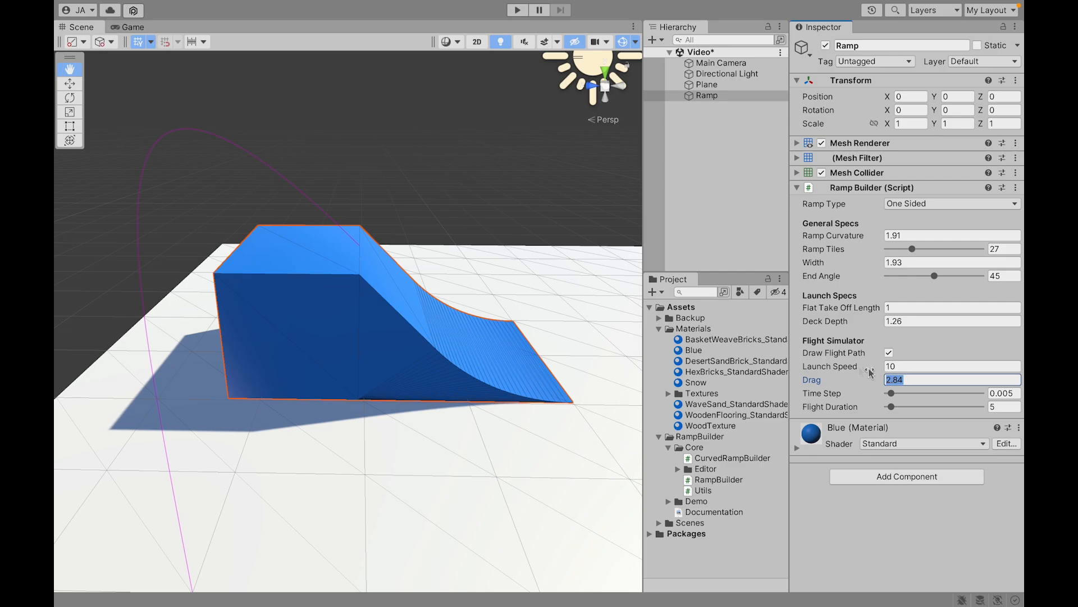
text(2)
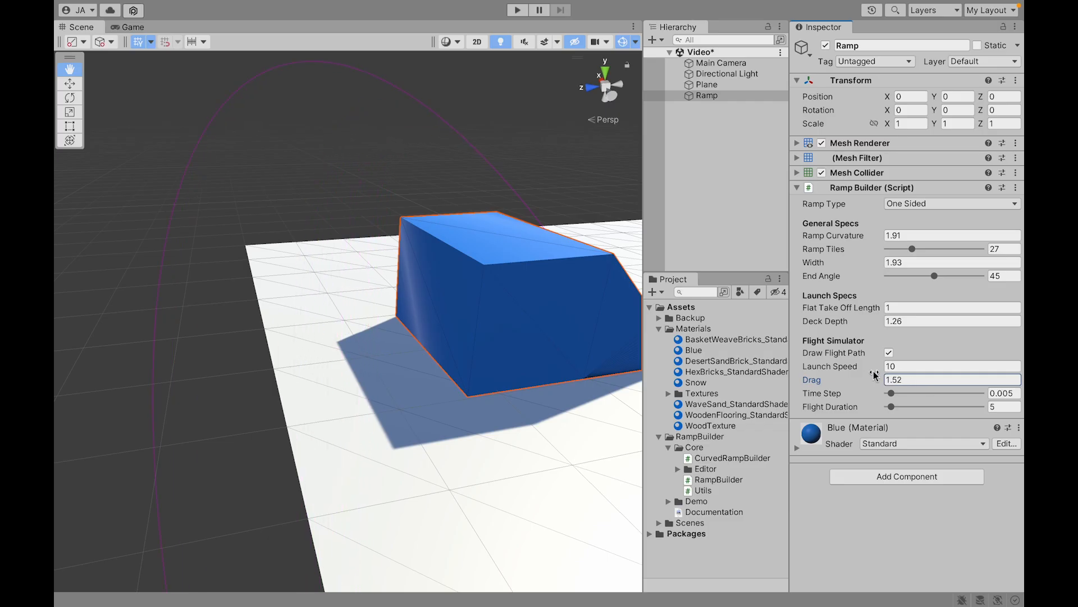
Scrub Launch Speed down to about 8.85, drawing a lower magenta flight arc.
drag(887, 366, 881, 366)
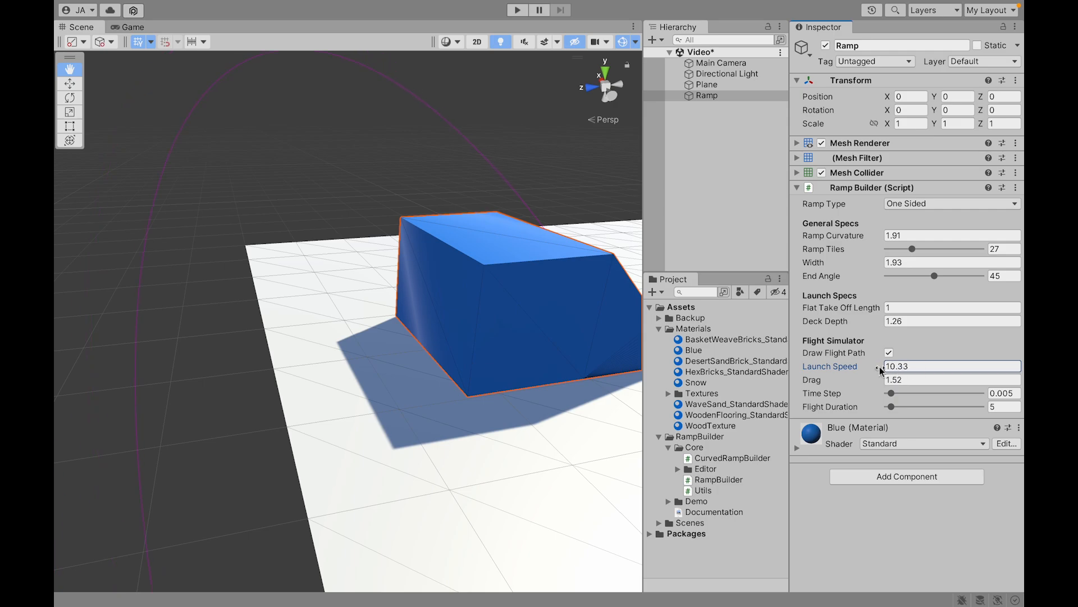
drag(887, 366, 856, 366)
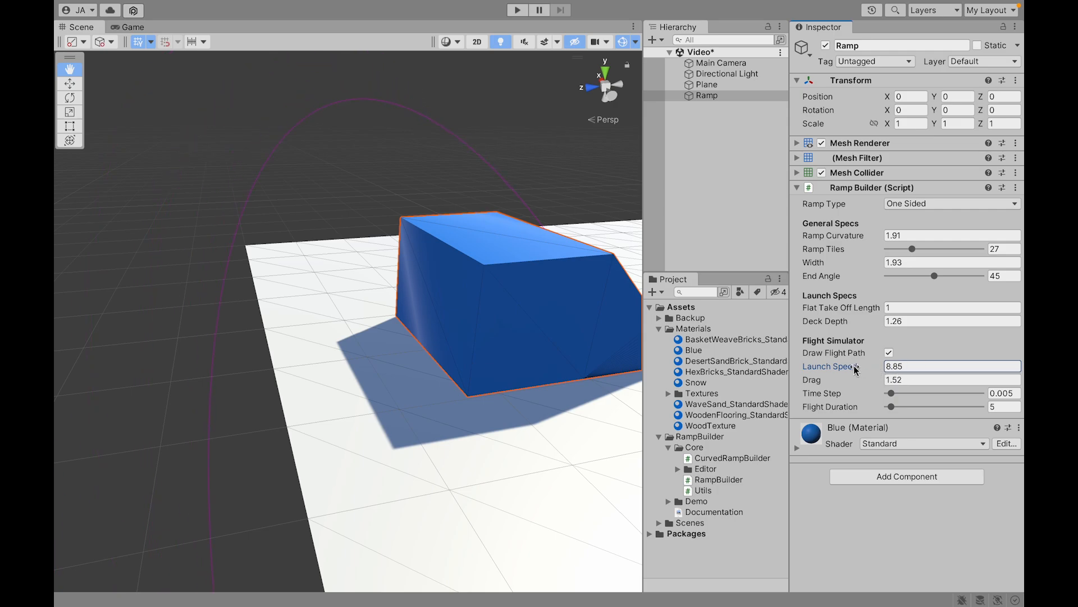
click(951, 204)
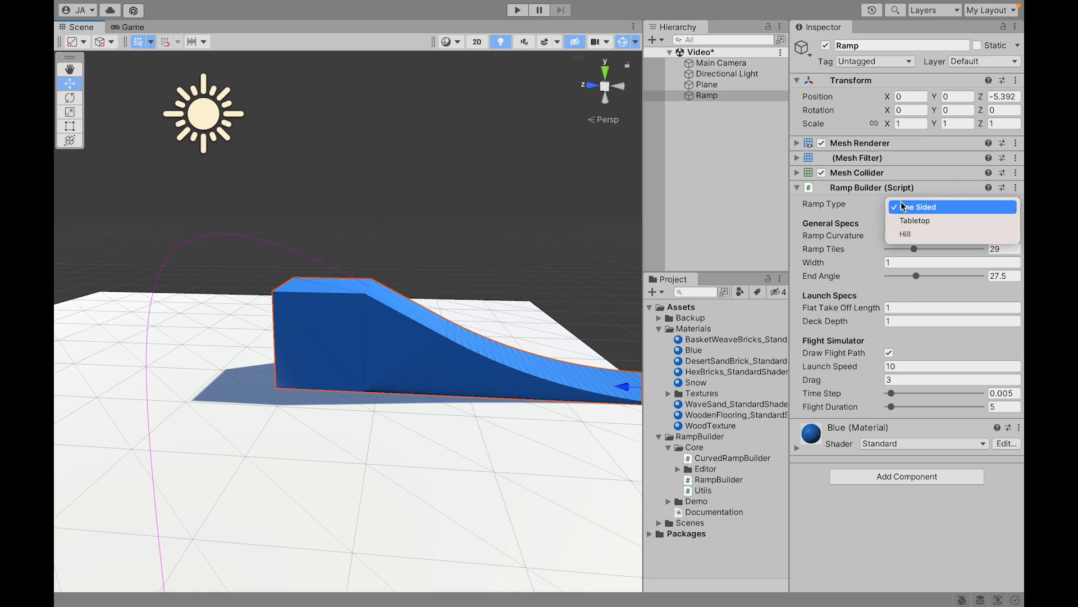
Switch Ramp Type to Tabletop and settle its End Angle near 37.
click(915, 222)
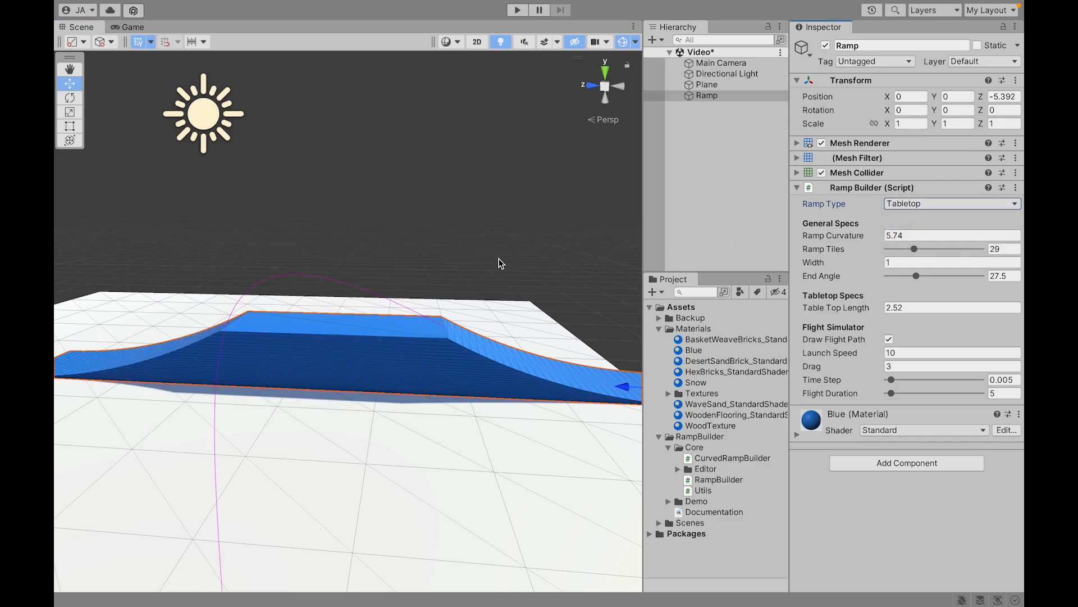
drag(934, 276, 930, 277)
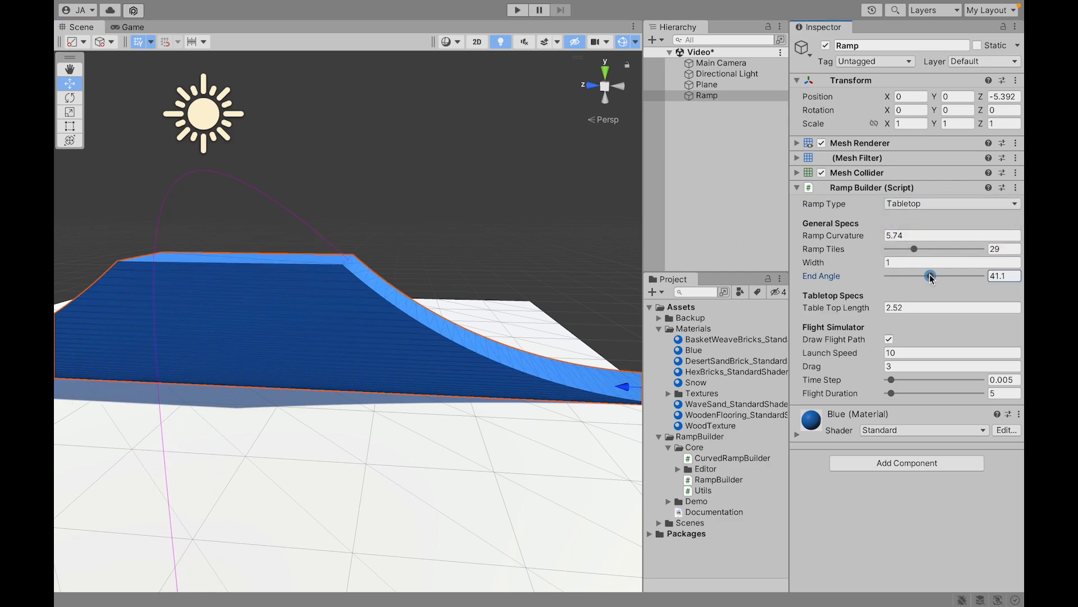
drag(930, 277, 933, 276)
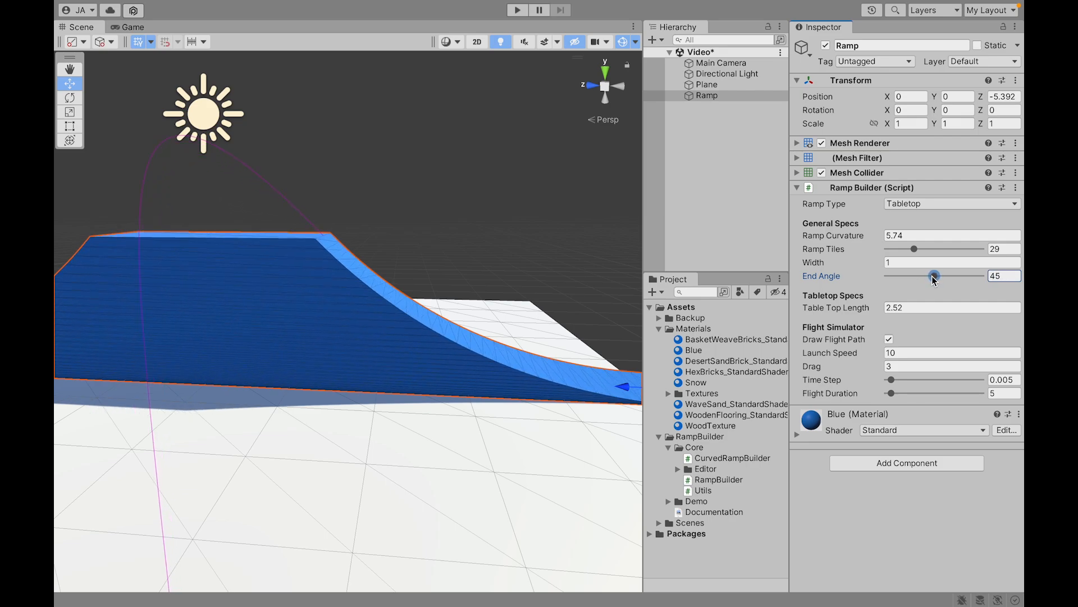
drag(934, 276, 926, 276)
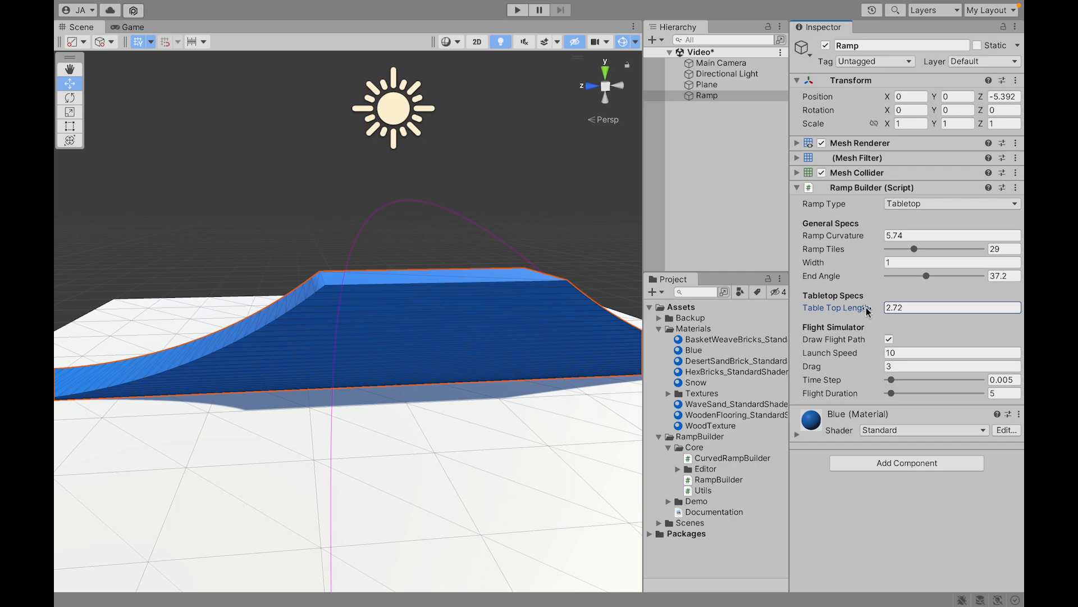
Try Table Top Length values 1.73, 1.54, 2 and 2.41.
text(1.73)
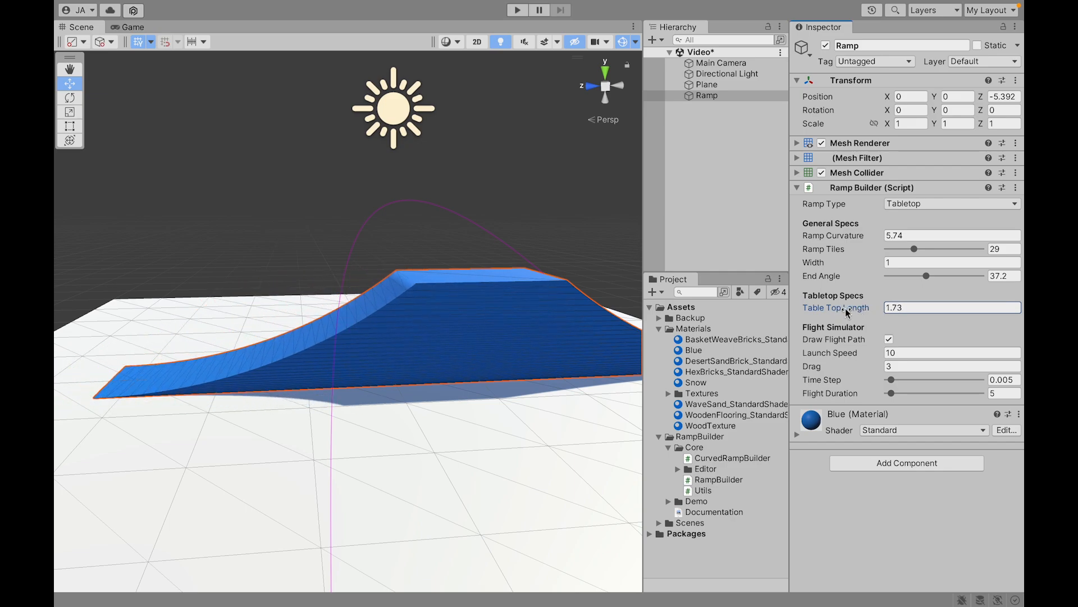
text(1.54)
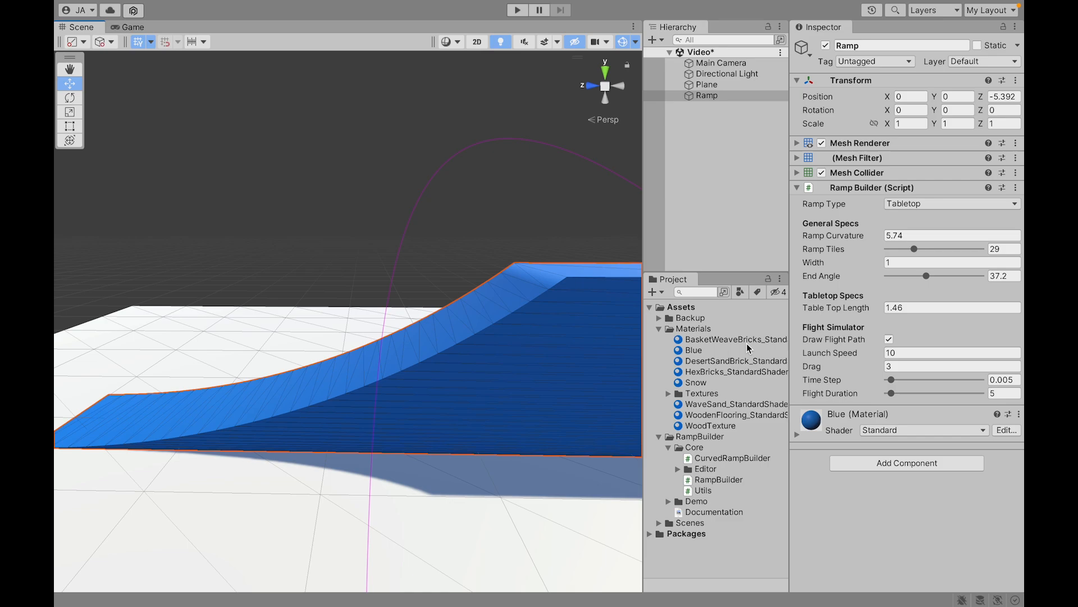
text(2)
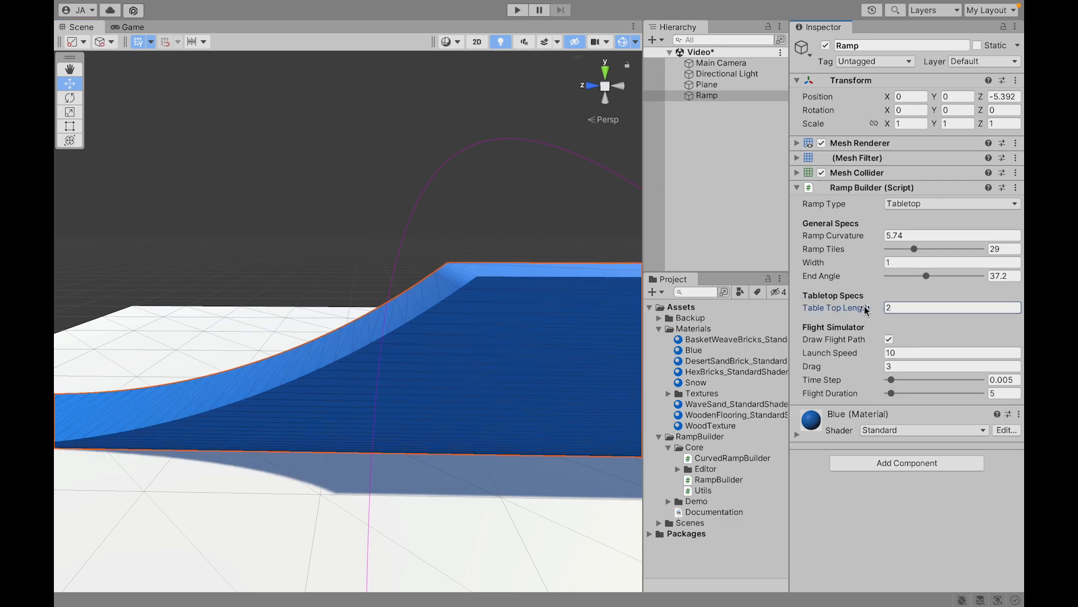
text(2.41)
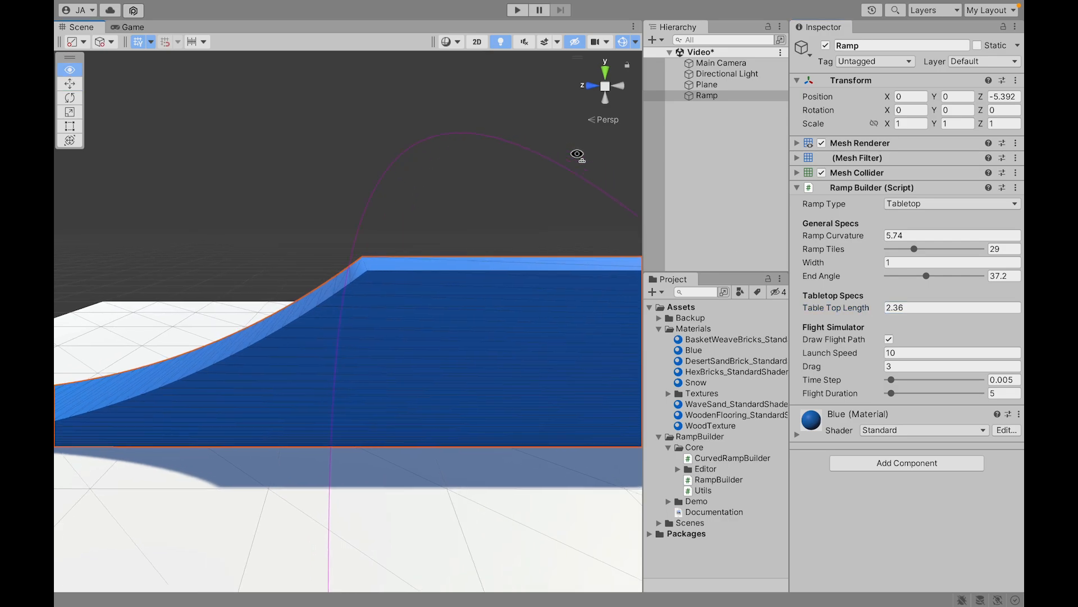
click(952, 203)
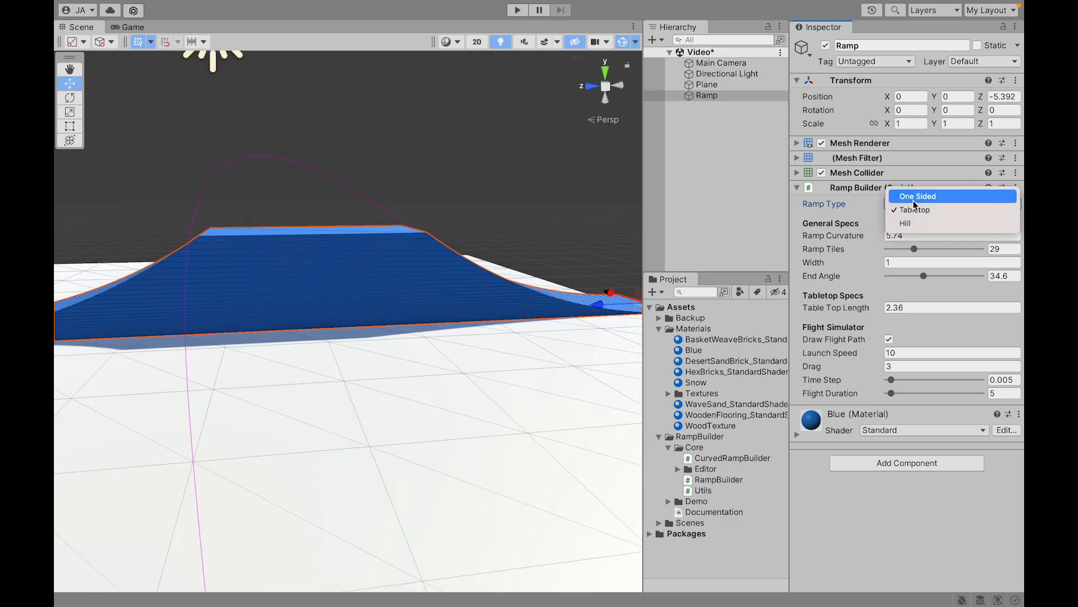
Choose a different Ramp Type before the Ramp object is removed from the scene.
click(906, 223)
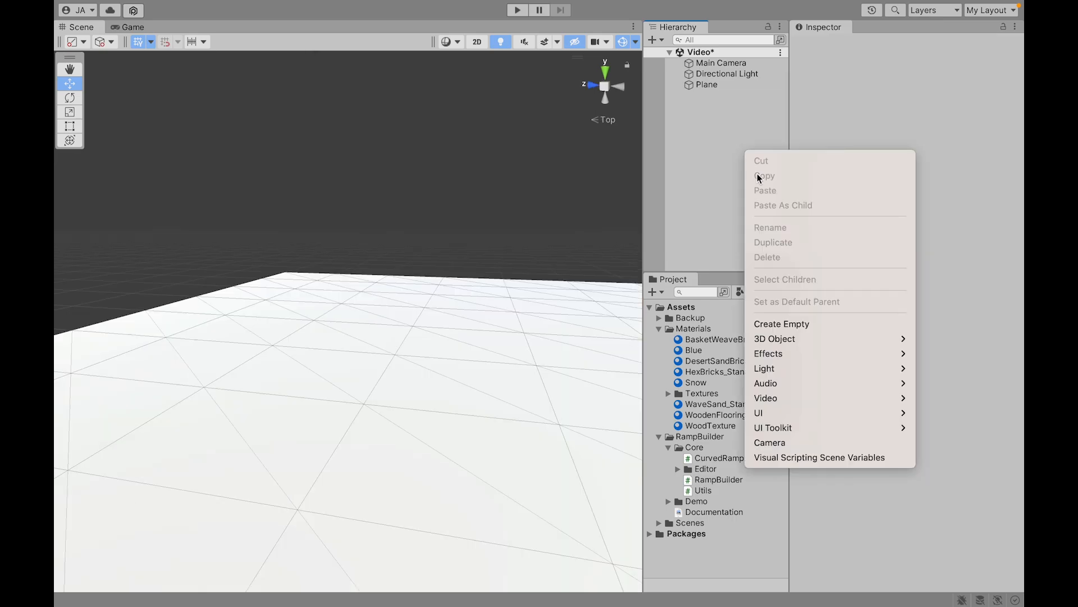
Create the CurvedRamp empty with a Curved Ramp Builder, reset its Transform and set End Angle 90.
click(782, 324)
text(CurvedRamp)
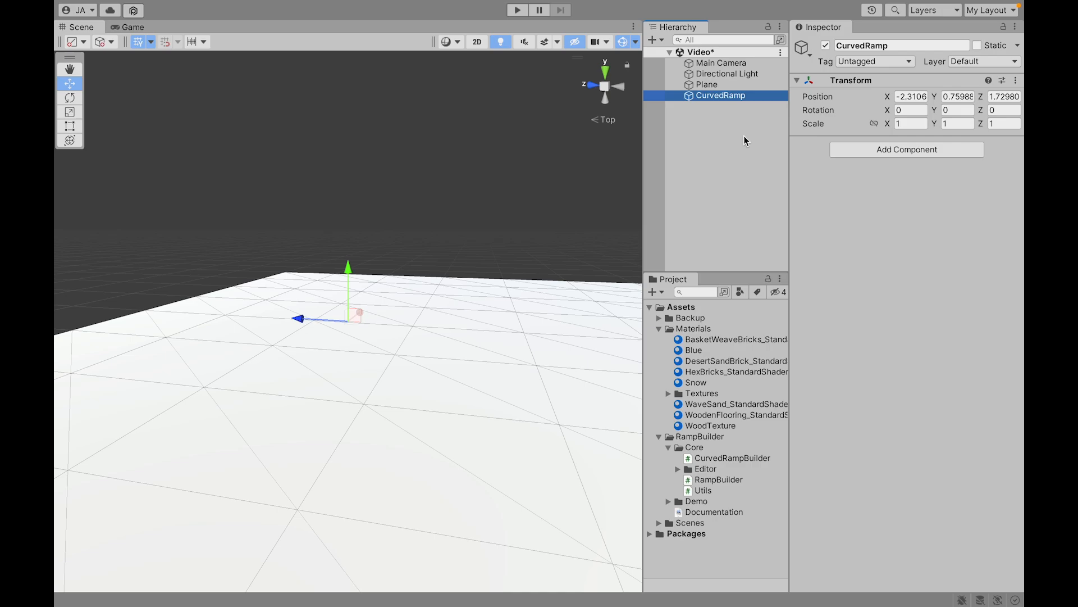
click(906, 150)
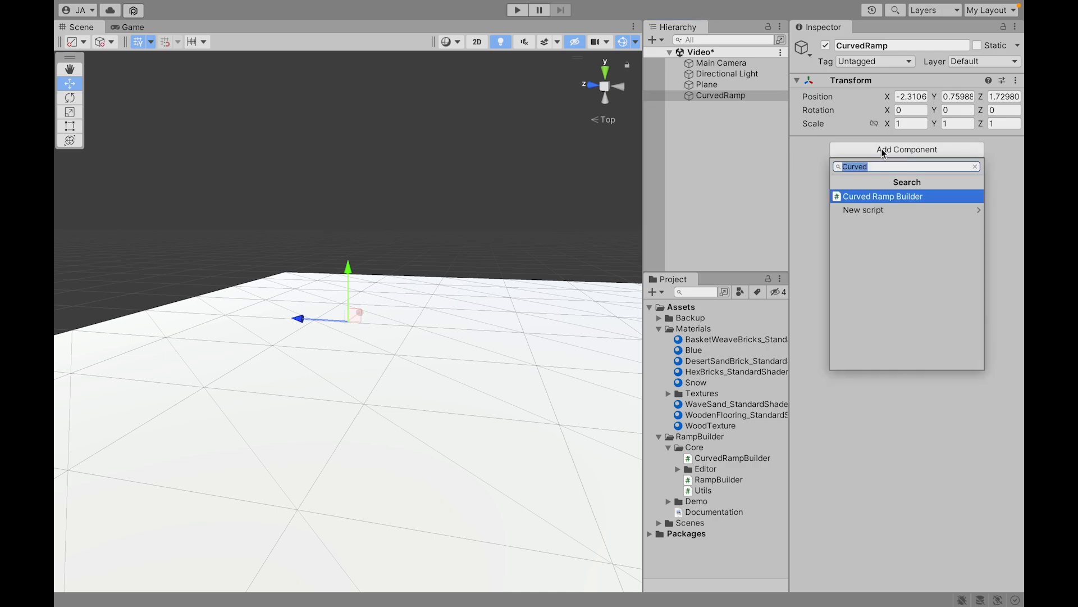
click(883, 195)
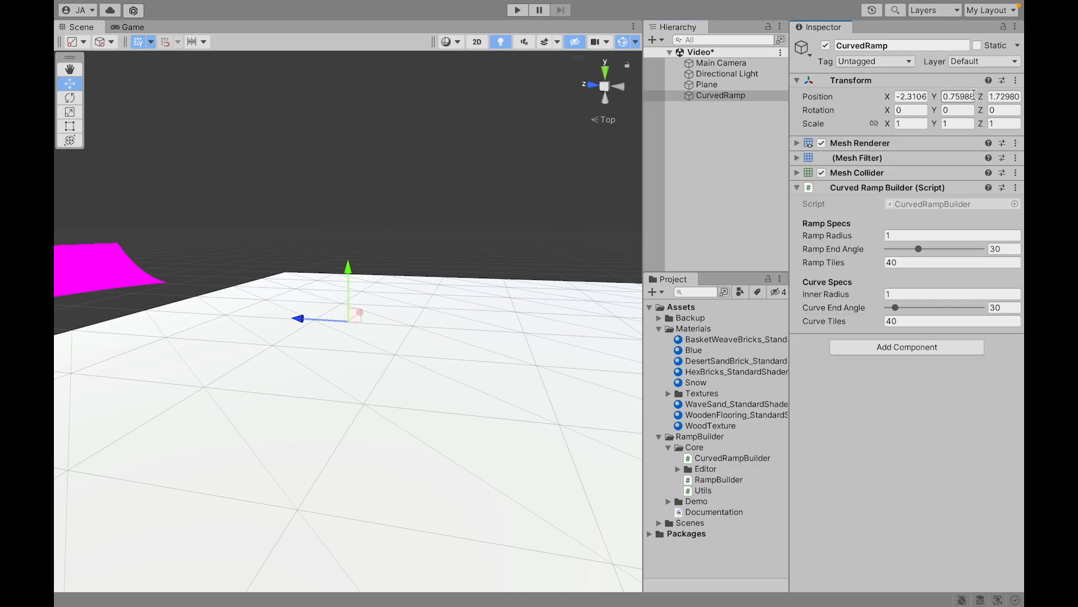
click(1017, 80)
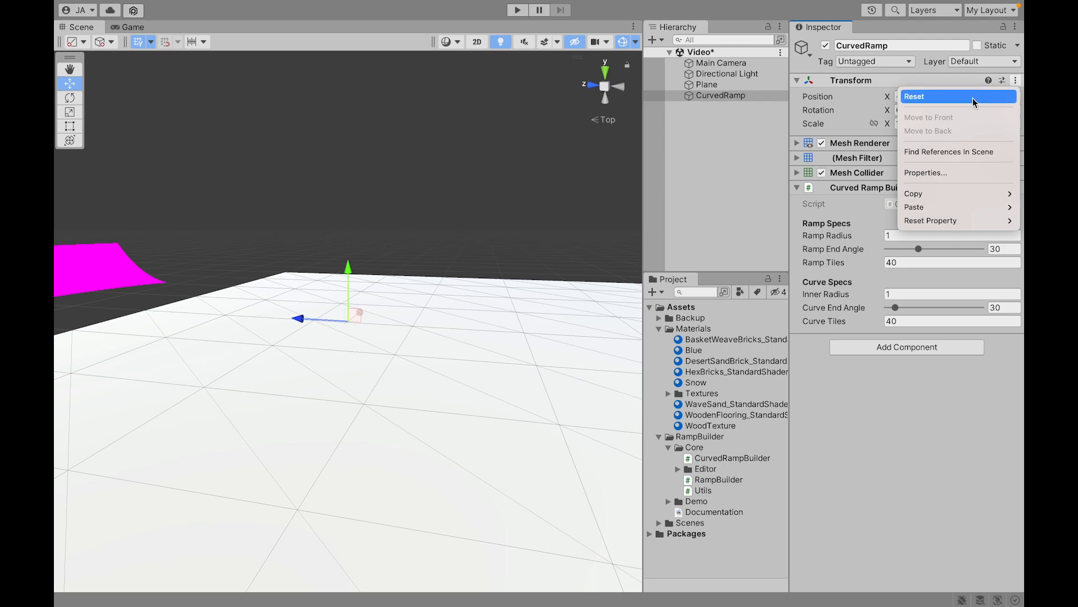
click(914, 97)
text(2.65)
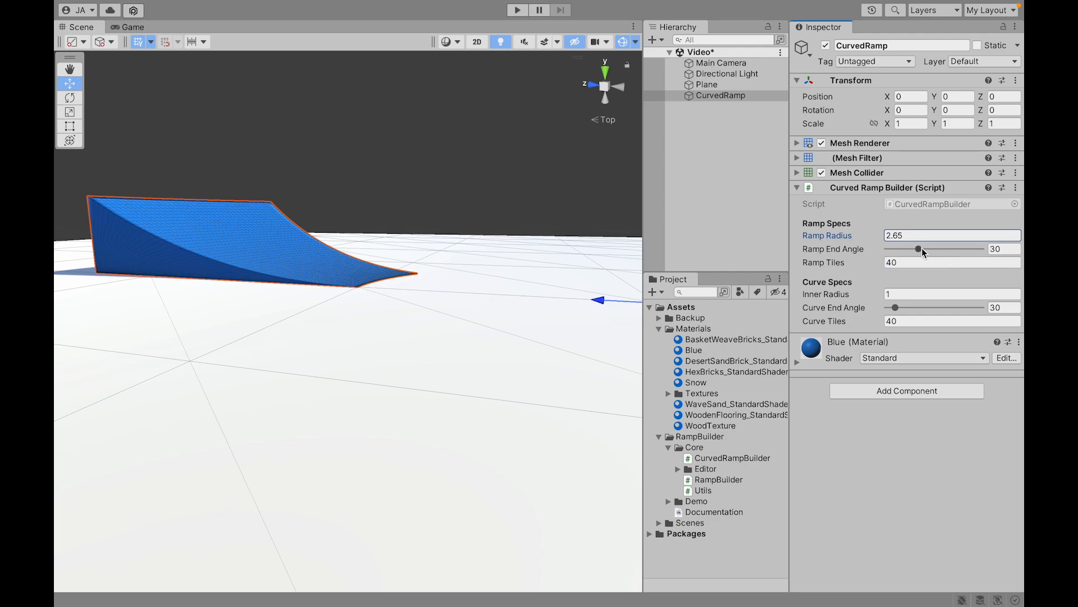
drag(918, 249, 984, 249)
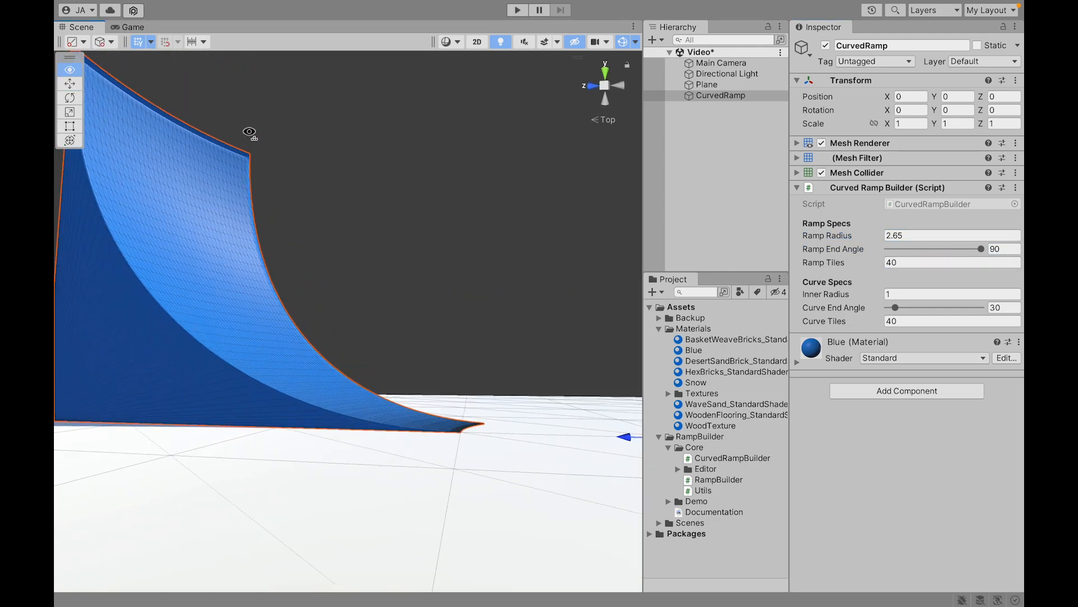